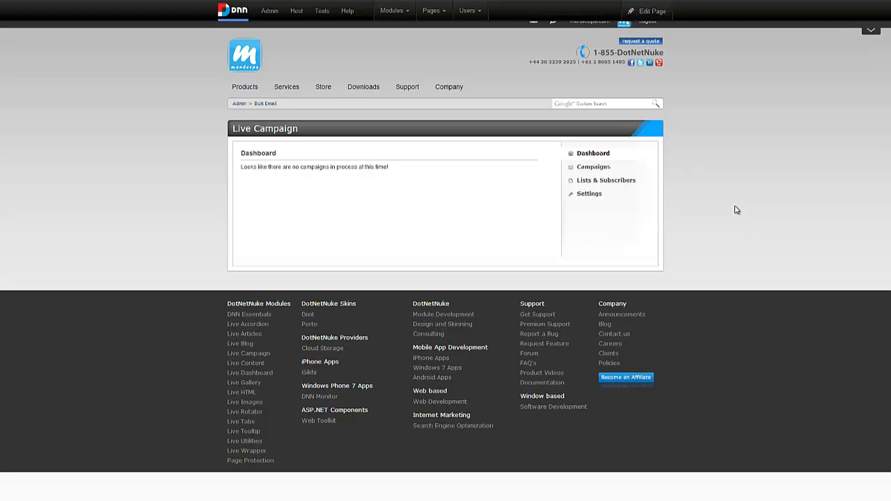
# Step: Show Lists & Subscribers with five lists including Company News and Company Blog
pyautogui.scroll(-3)
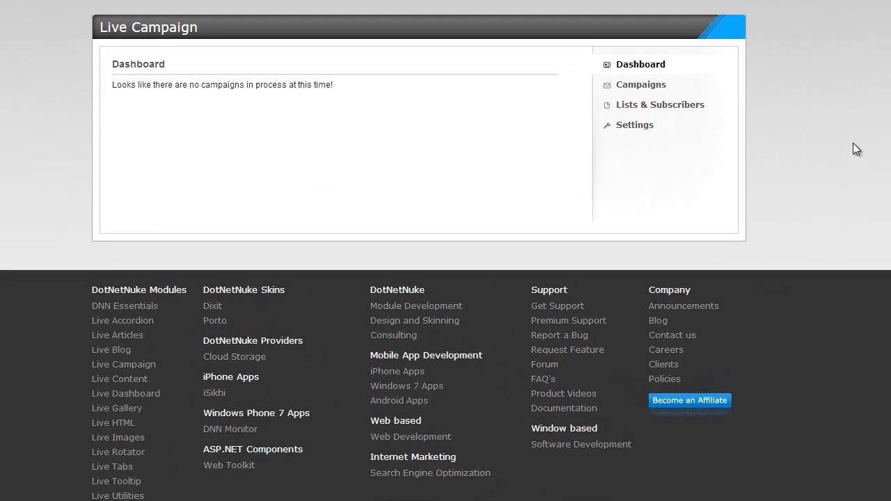
pyautogui.click(659, 105)
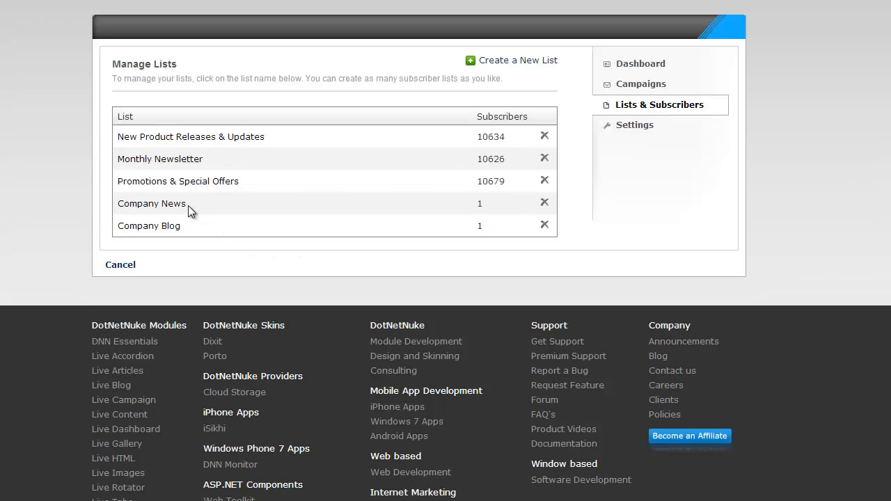
pyautogui.doubleClick(173, 203)
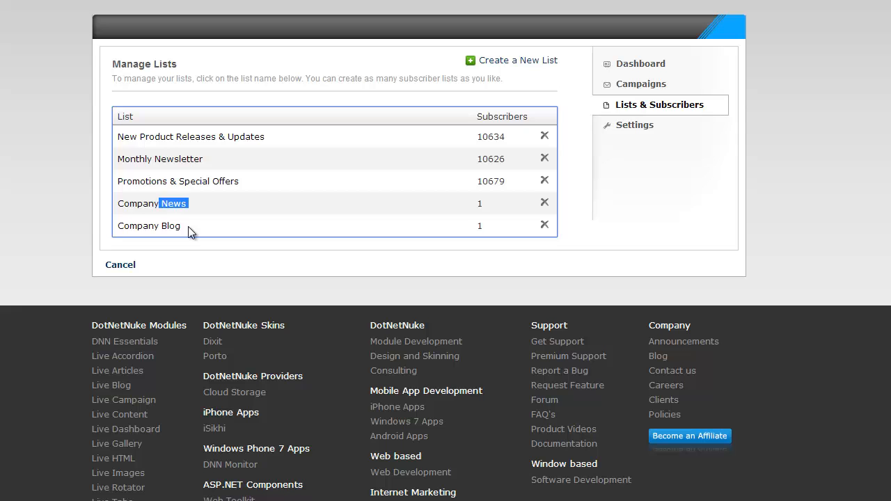
pyautogui.scroll(3)
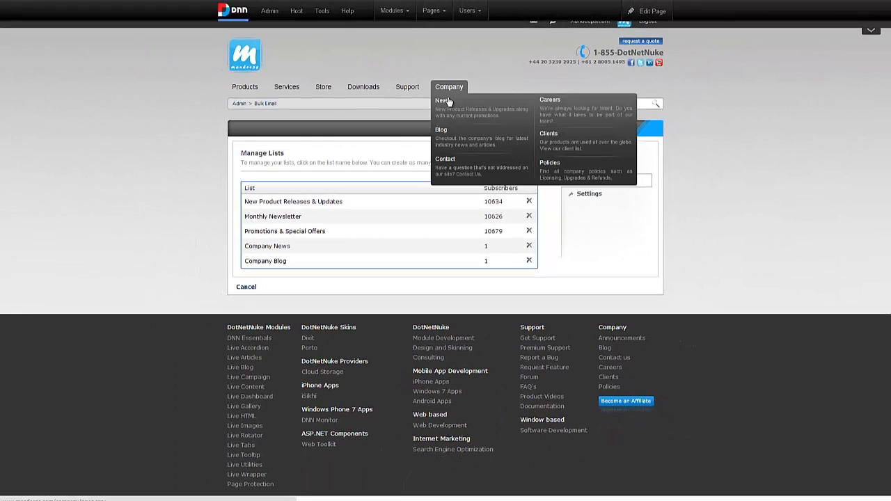
pyautogui.moveTo(441, 130)
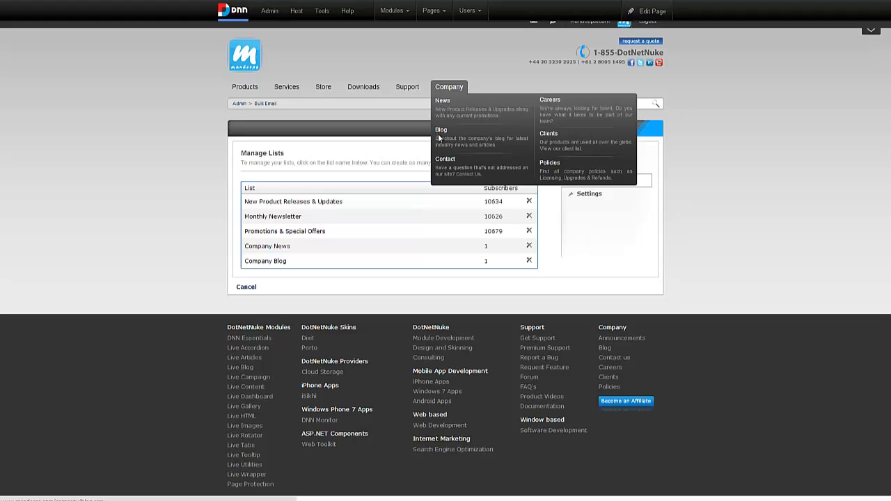
pyautogui.moveTo(449, 111)
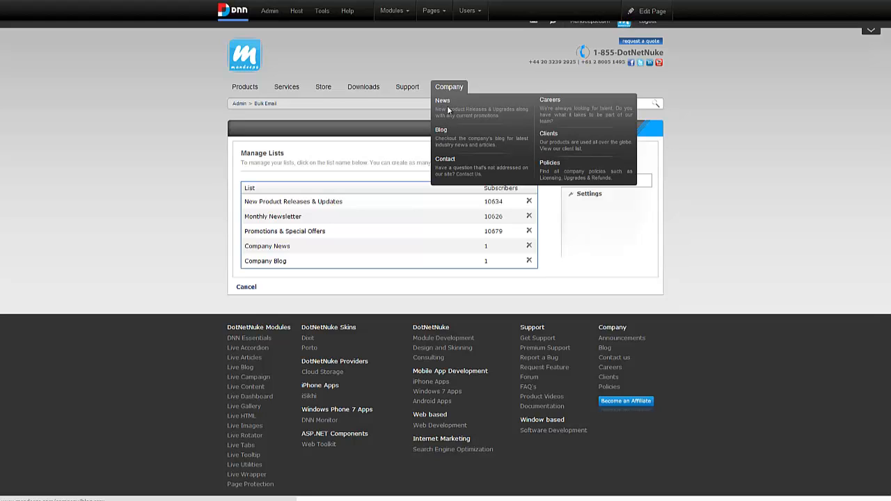
# Step: Go to the Company > News page and switch it into edit mode
pyautogui.click(443, 100)
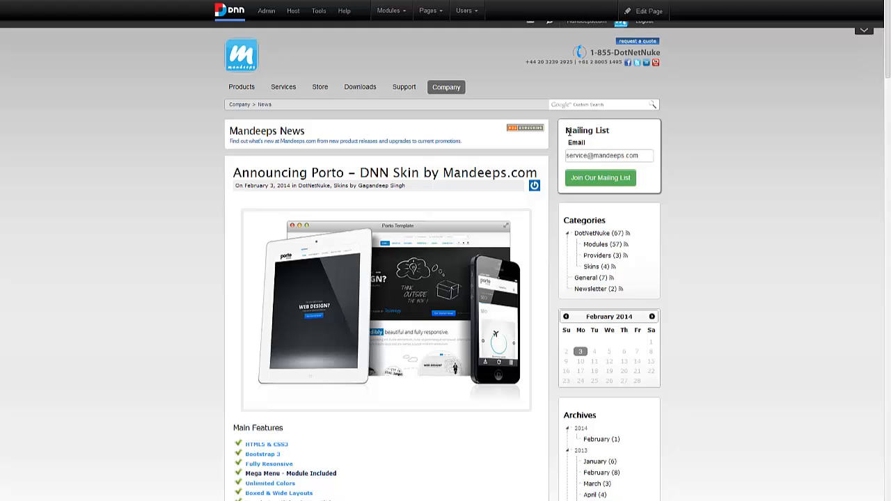
pyautogui.moveTo(576, 174)
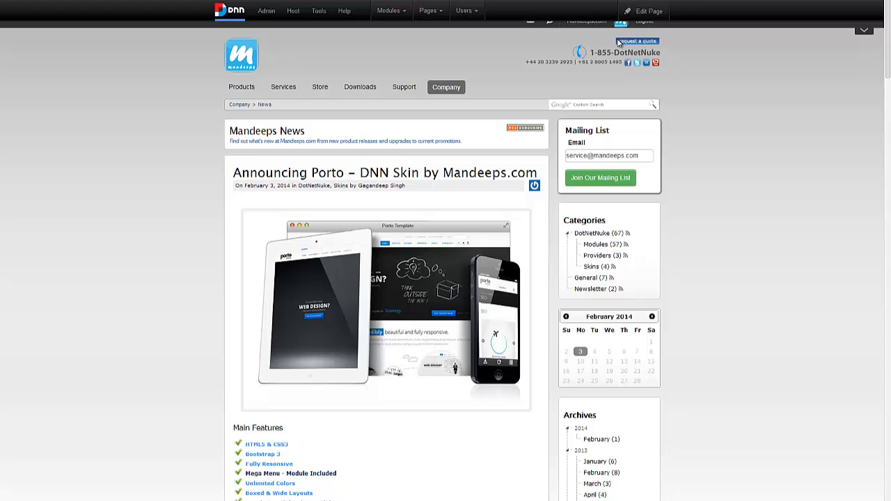
pyautogui.click(644, 10)
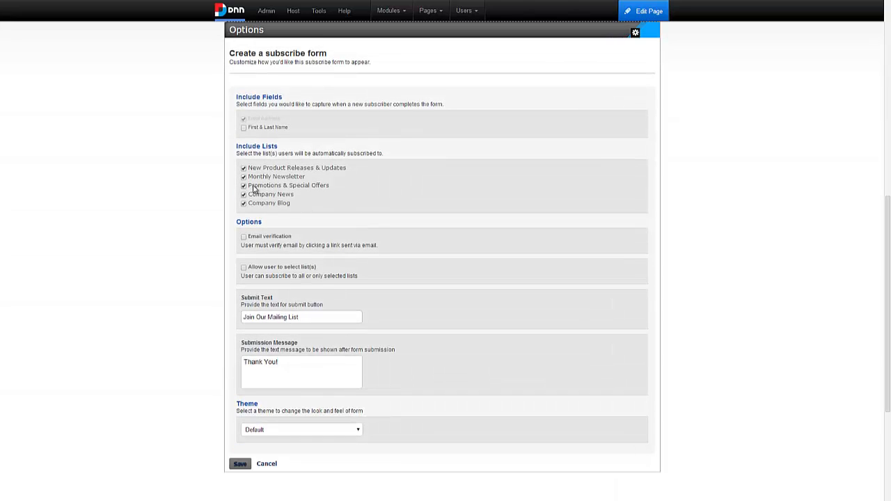
pyautogui.moveTo(273, 207)
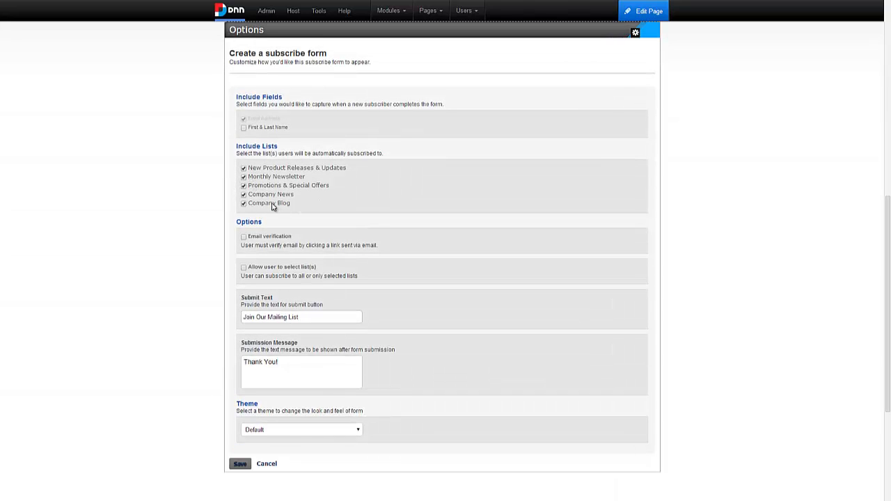
# Step: Restrict the signup form's Include Lists to Company News only and update it
pyautogui.doubleClick(283, 203)
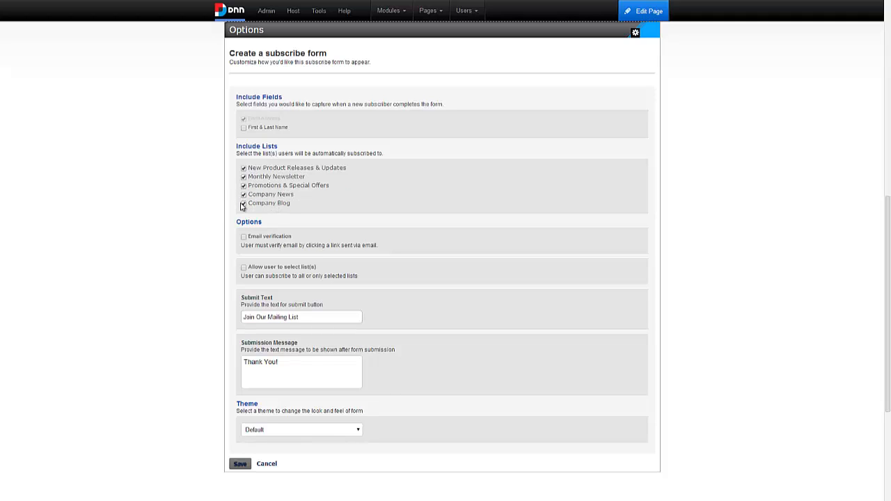
pyautogui.click(244, 194)
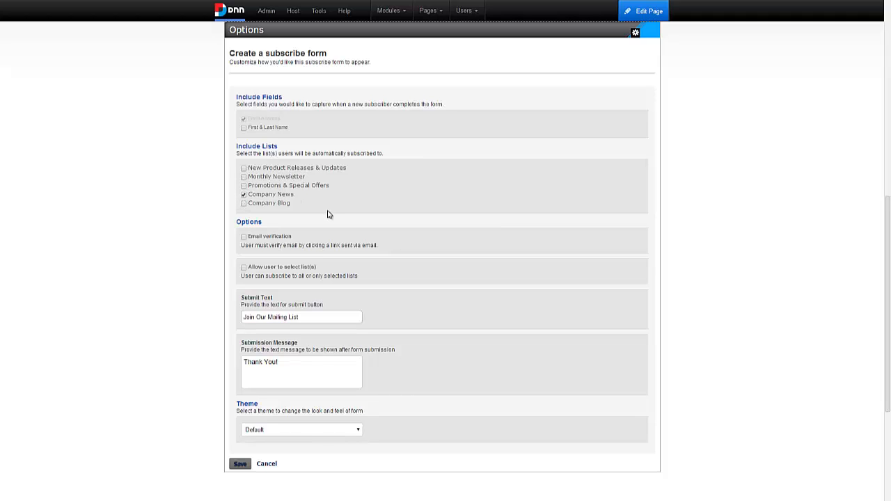
pyautogui.moveTo(312, 360)
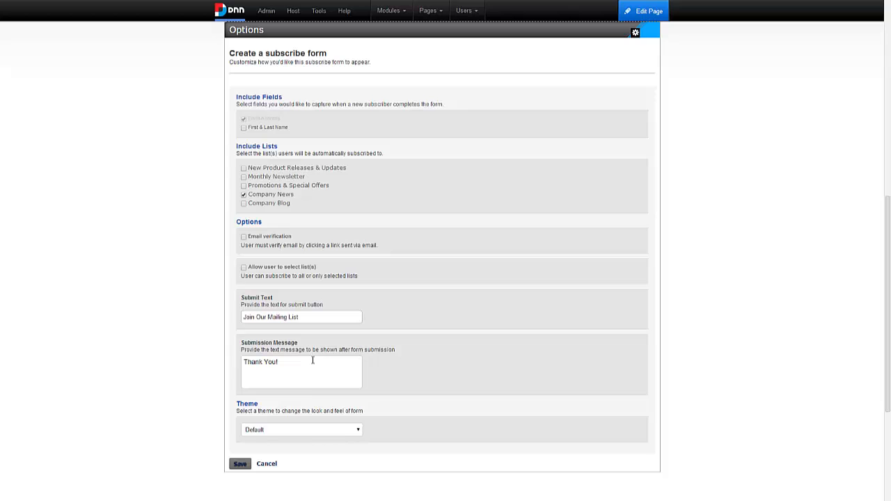
pyautogui.click(239, 464)
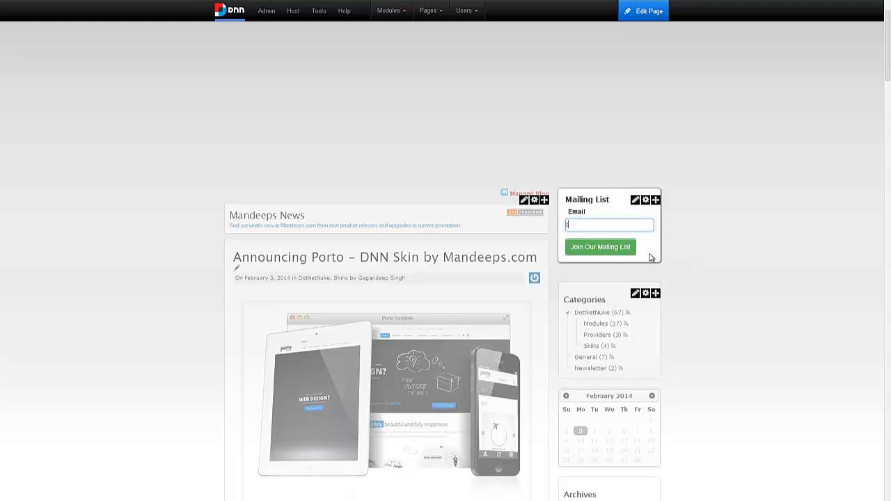
pyautogui.write('test@testing.com')
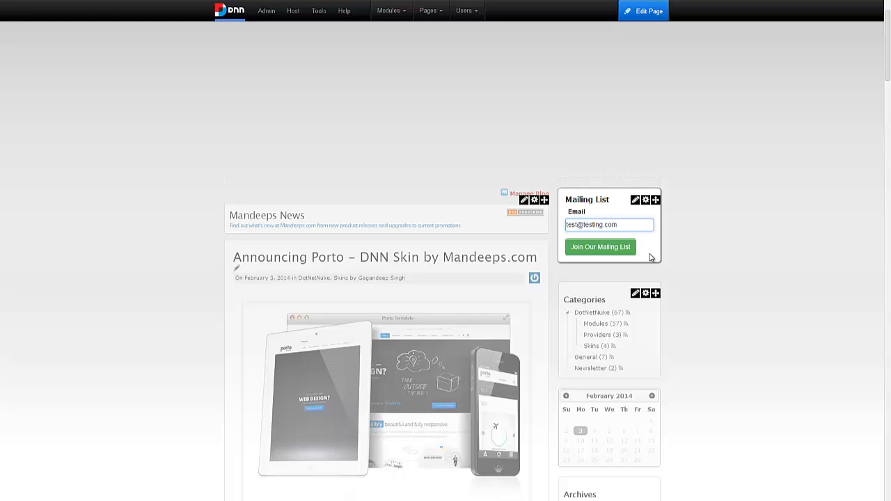
pyautogui.click(600, 248)
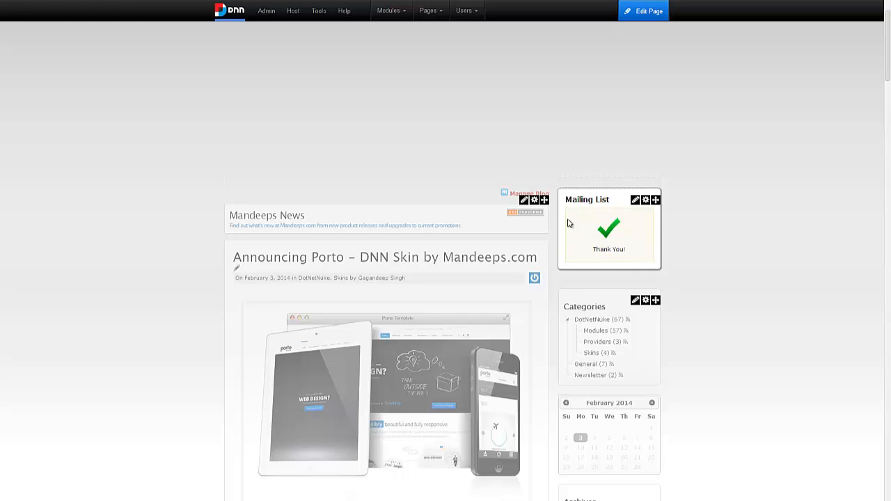
pyautogui.scroll(3)
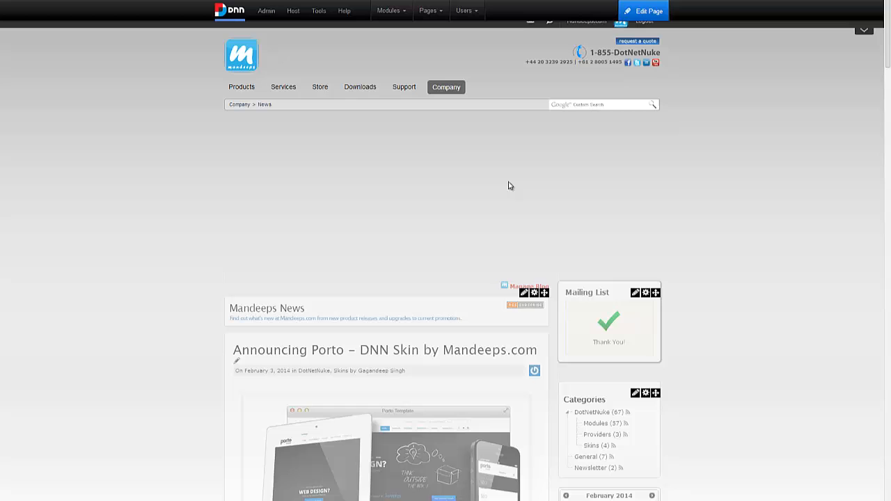
# Step: Via Admin > Advanced > Bulk Email, check Company News shows two subscribers, then return to Dashboard
pyautogui.click(266, 10)
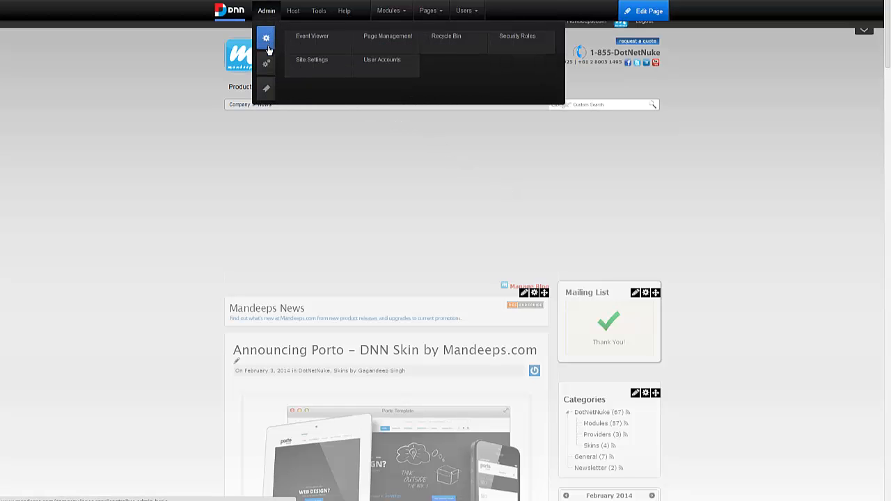
pyautogui.click(266, 63)
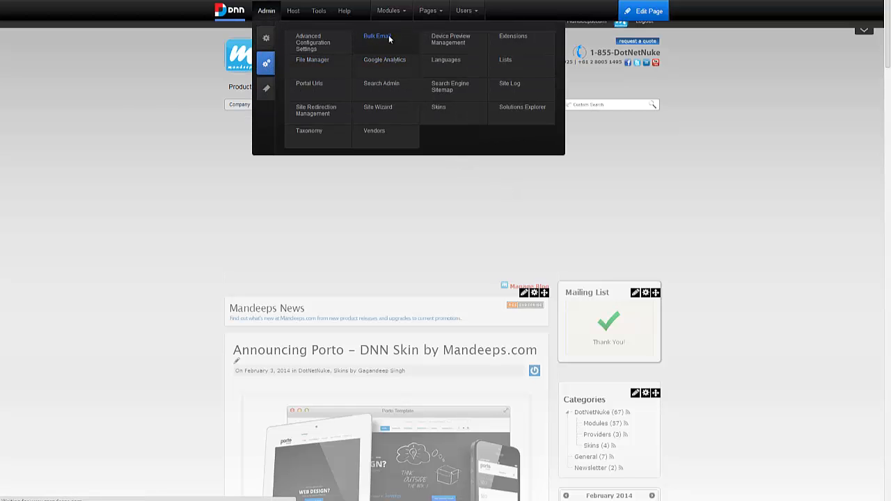
pyautogui.click(375, 37)
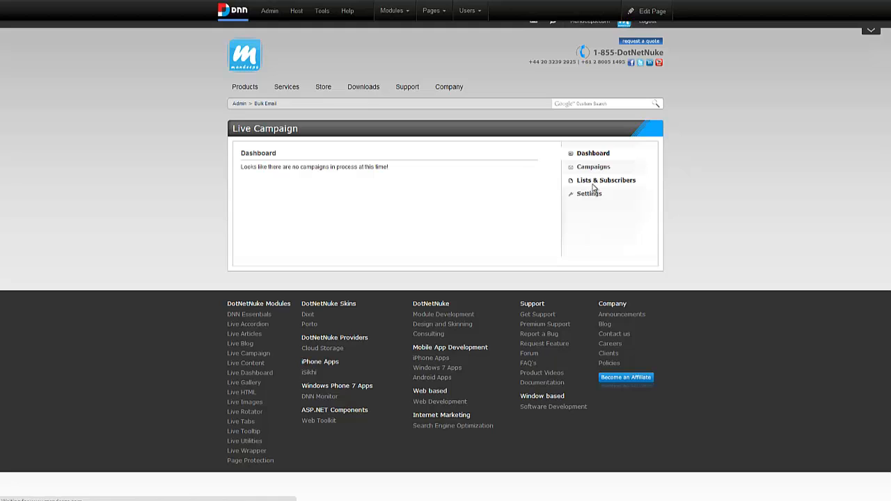
pyautogui.click(606, 180)
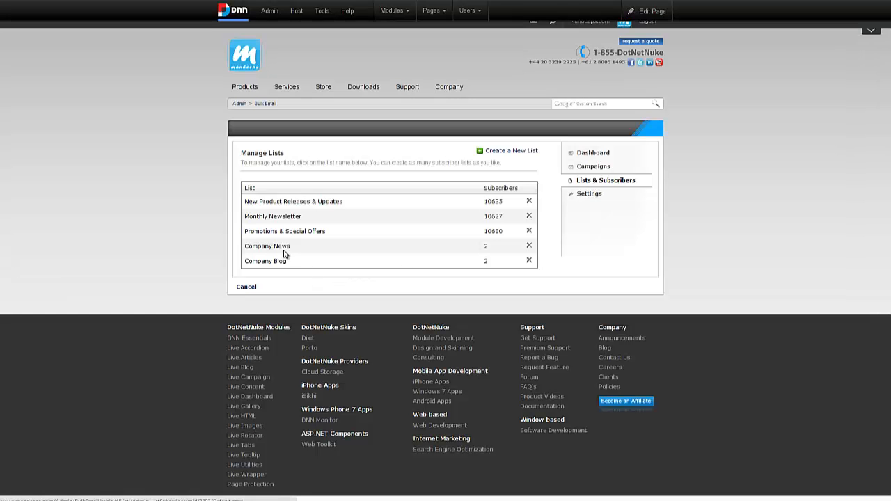
pyautogui.click(267, 246)
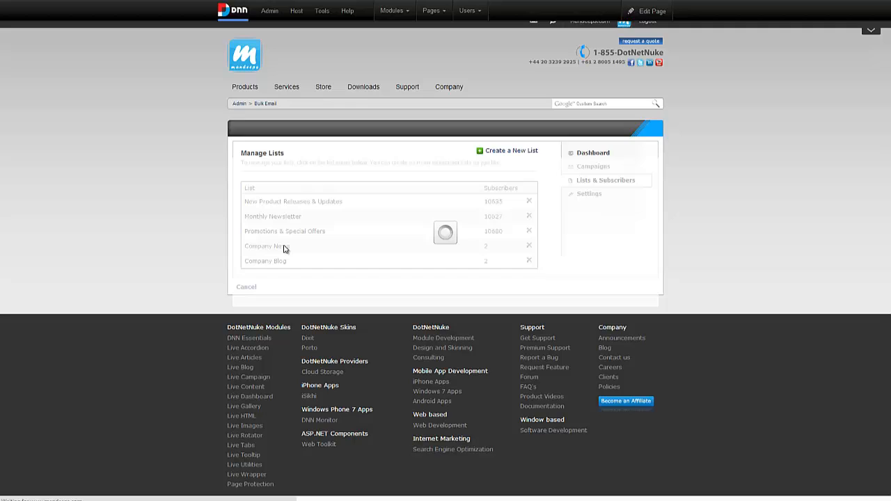
pyautogui.click(264, 247)
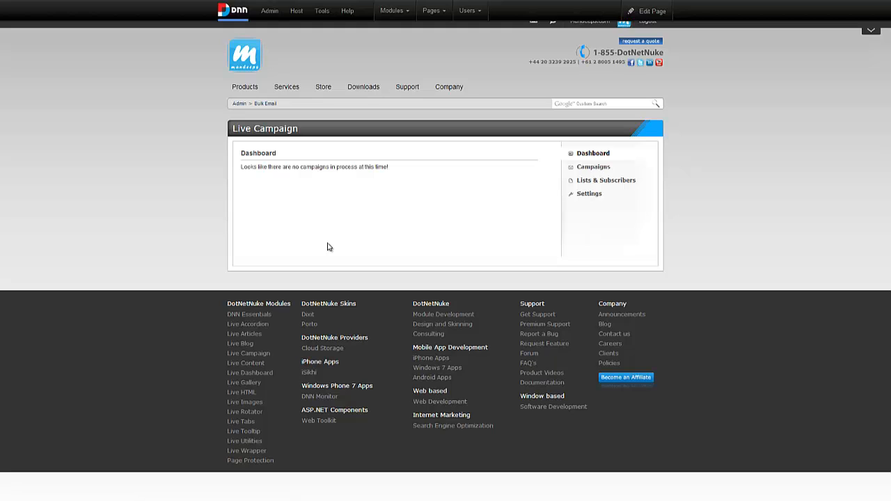
pyautogui.moveTo(552, 201)
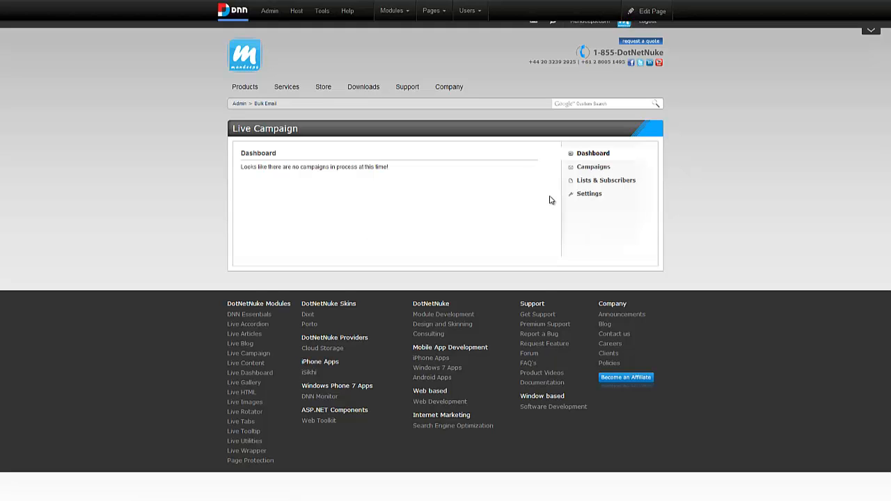
# Step: Start a new campaign named 'Company News Blog Post'
pyautogui.click(593, 167)
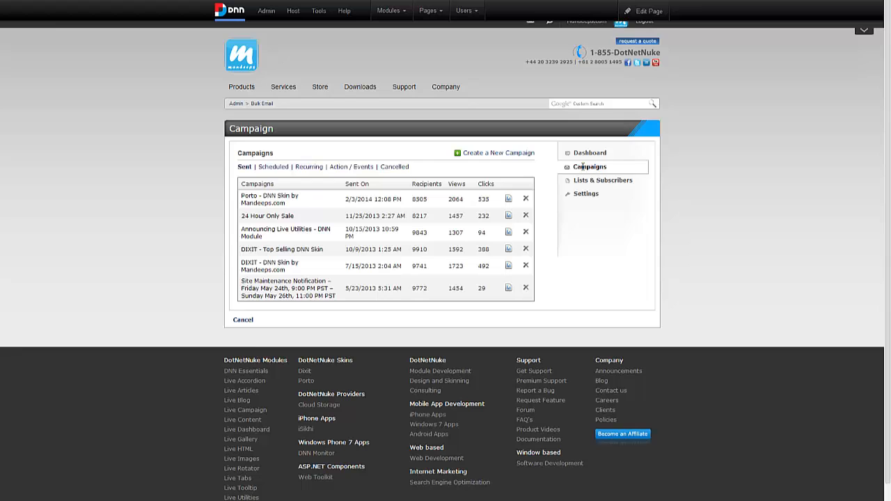
pyautogui.click(498, 152)
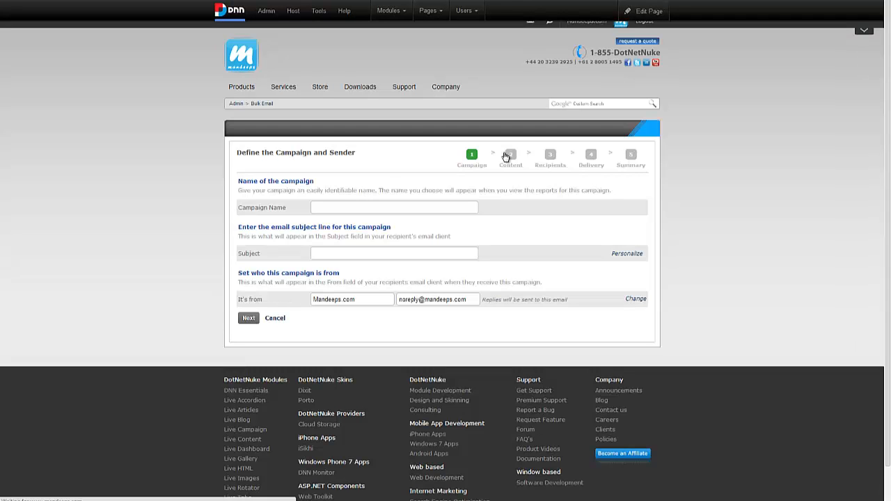
pyautogui.moveTo(610, 194)
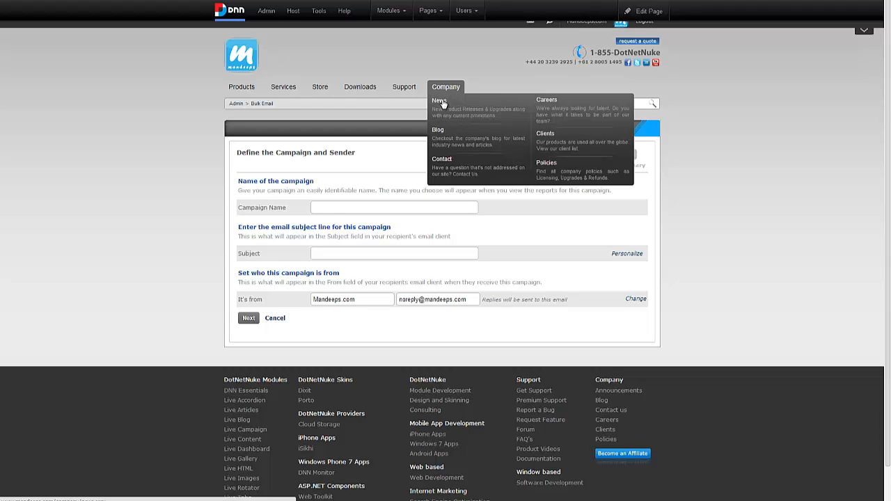
pyautogui.click(394, 207)
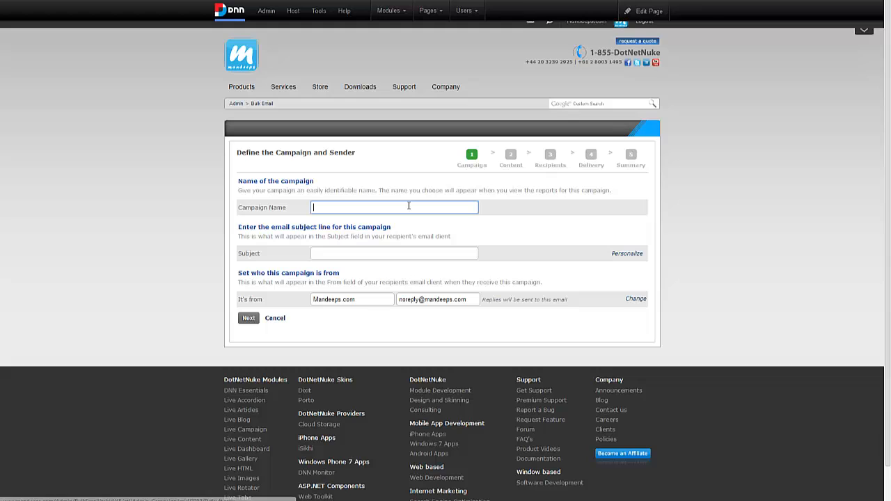
pyautogui.write('Ca')
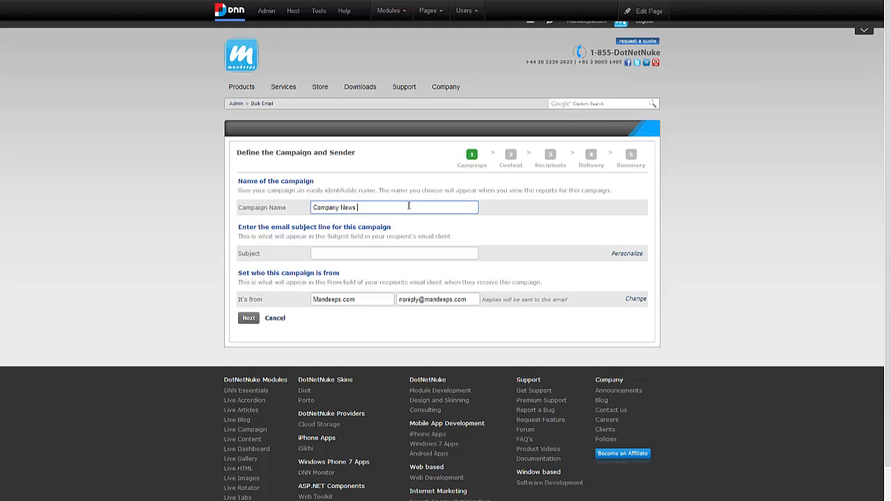
pyautogui.write('Blog Post')
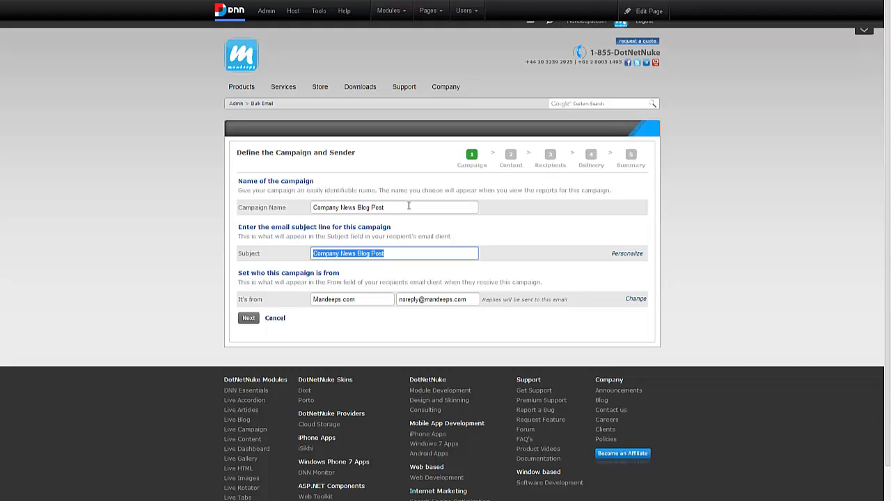
pyautogui.moveTo(411, 228)
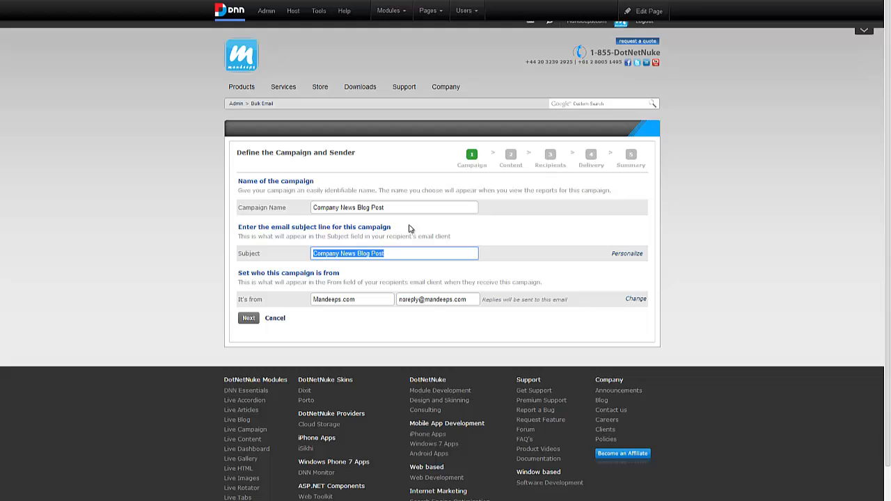
pyautogui.moveTo(376, 269)
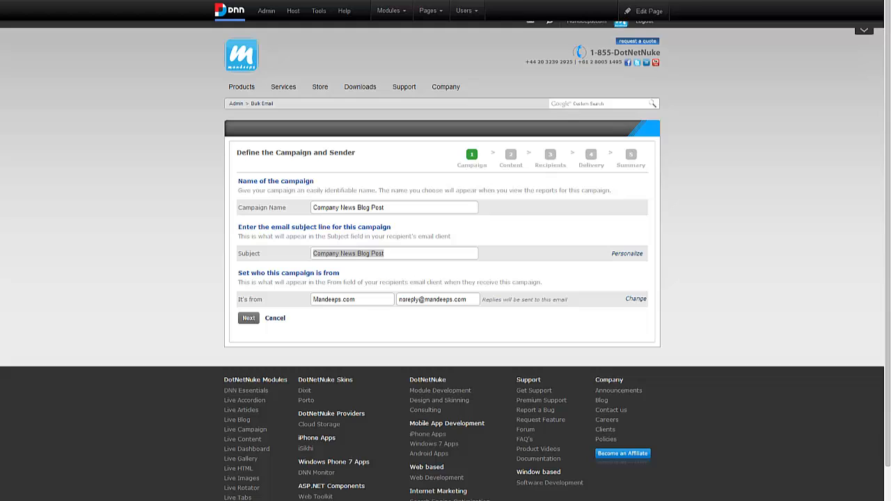
pyautogui.moveTo(439, 359)
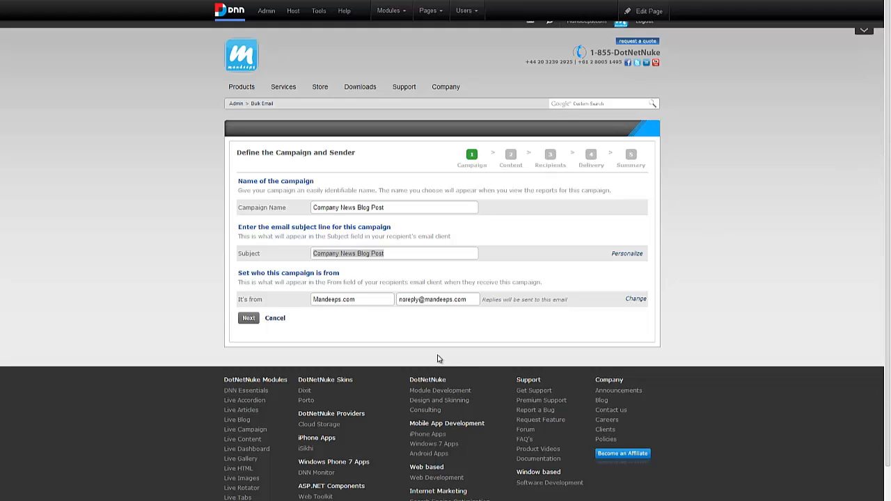
# Step: Replace the email subject with the [Post:title] token
pyautogui.doubleClick(395, 253)
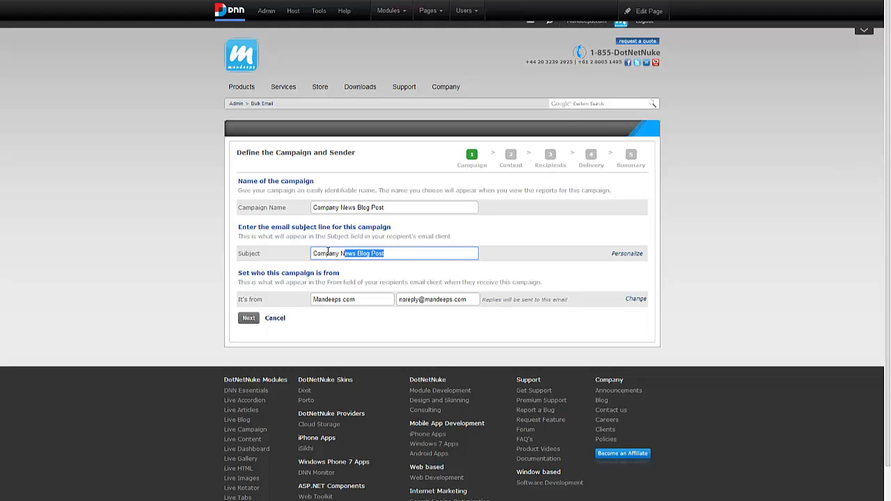
pyautogui.rightClick(348, 252)
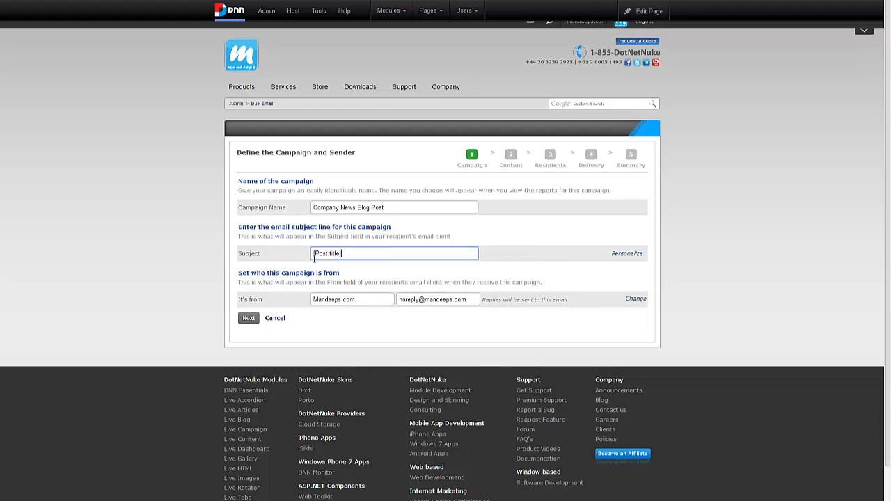
pyautogui.doubleClick(327, 254)
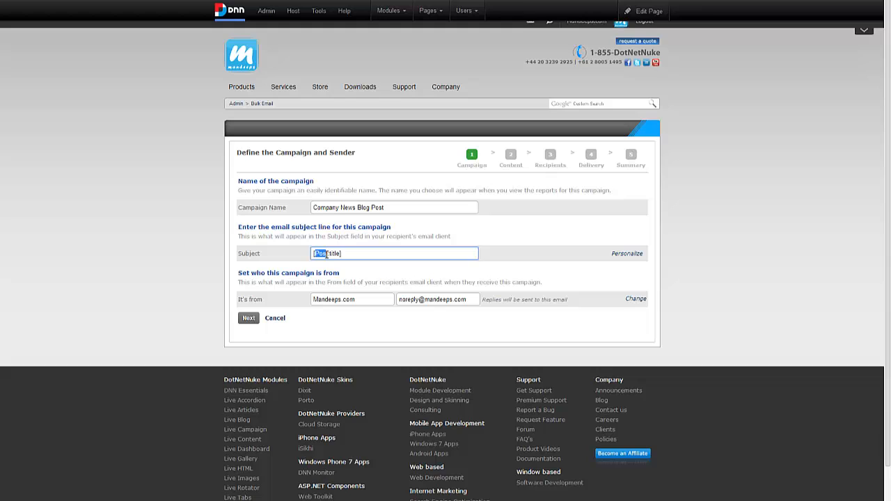
pyautogui.click(362, 254)
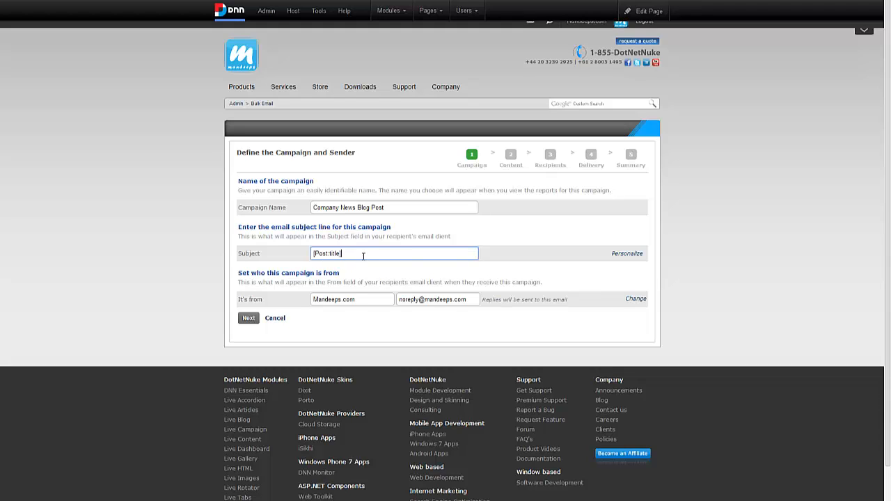
pyautogui.moveTo(367, 265)
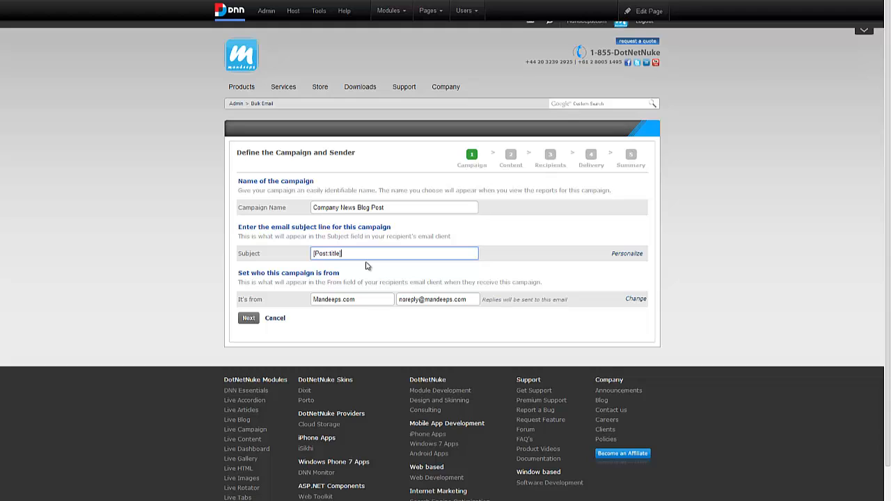
pyautogui.moveTo(358, 224)
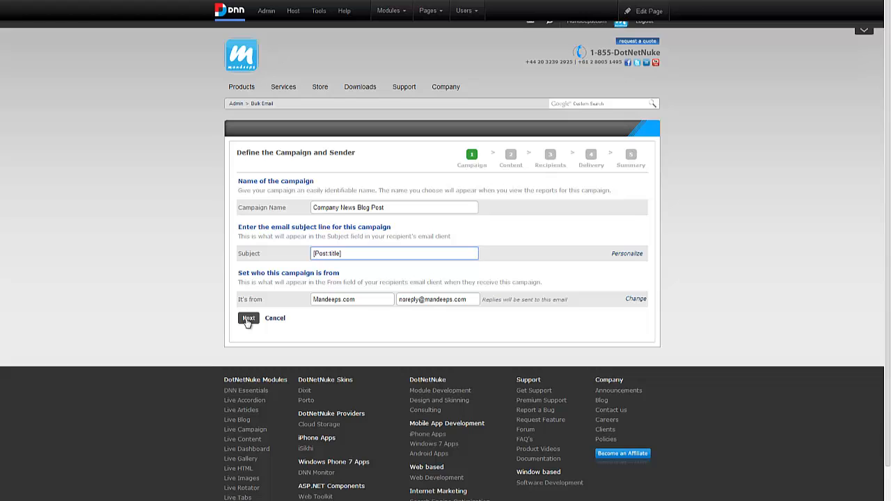
# Step: On the Content step, insert the template with [Post:photo], [Post:title] and [Post:summary]
pyautogui.click(249, 318)
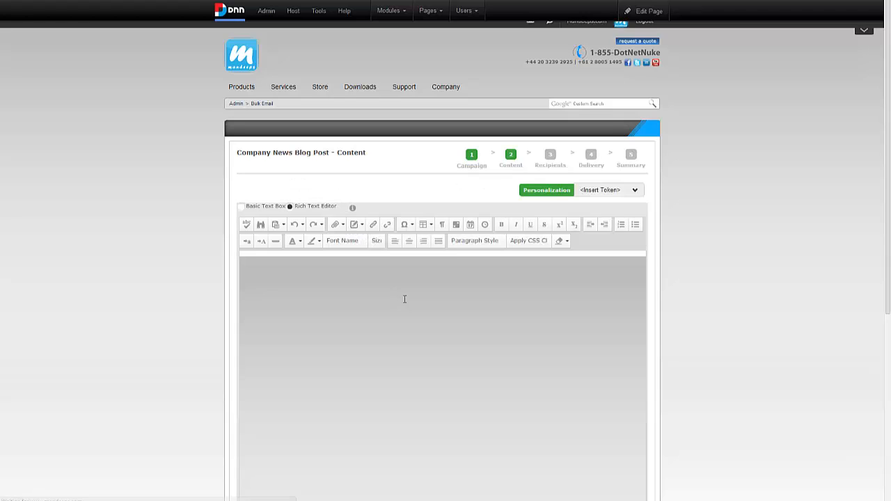
pyautogui.scroll(3)
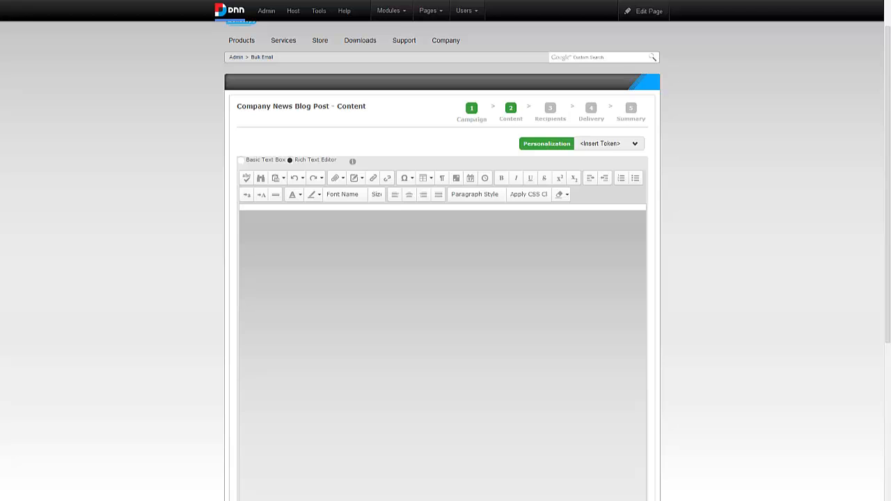
pyautogui.scroll(-3)
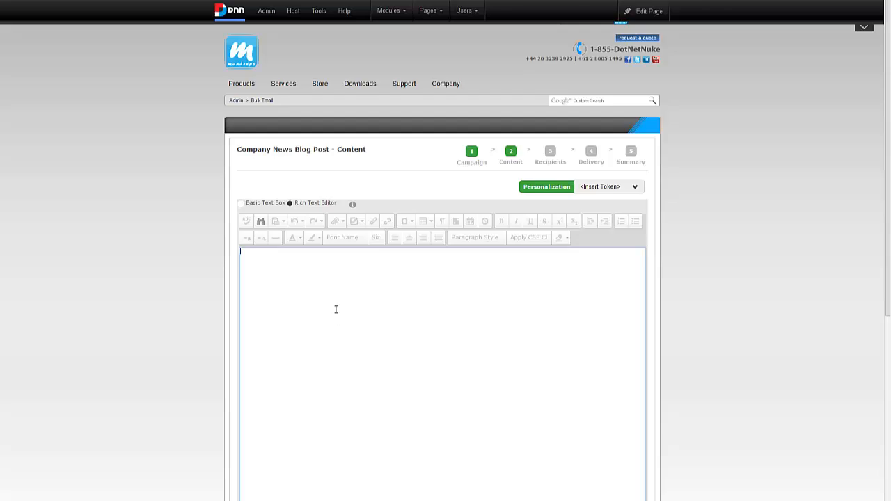
pyautogui.scroll(-3)
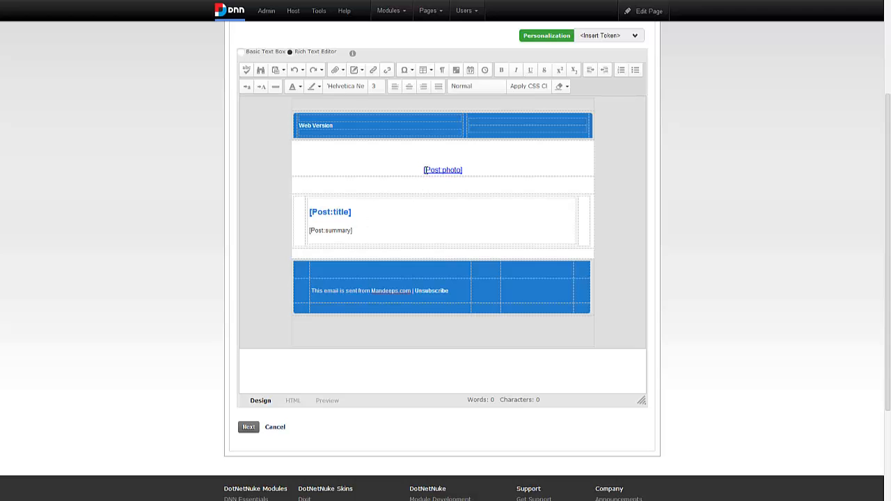
pyautogui.moveTo(416, 184)
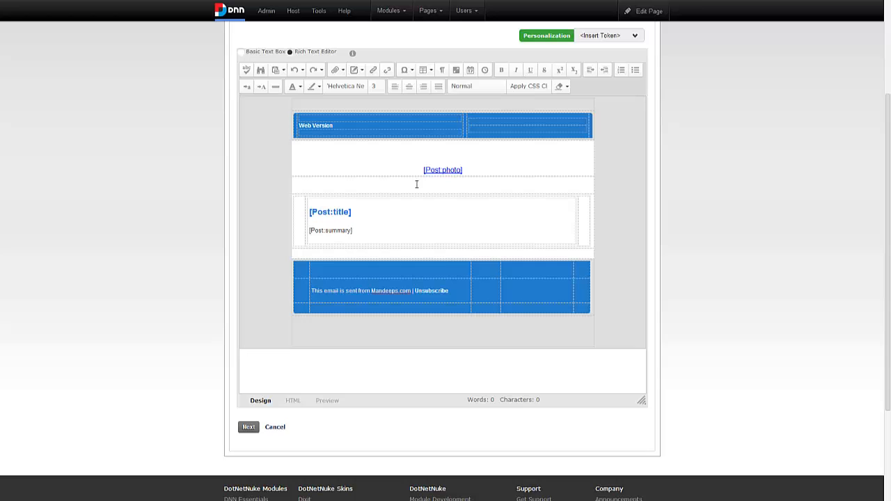
pyautogui.moveTo(483, 203)
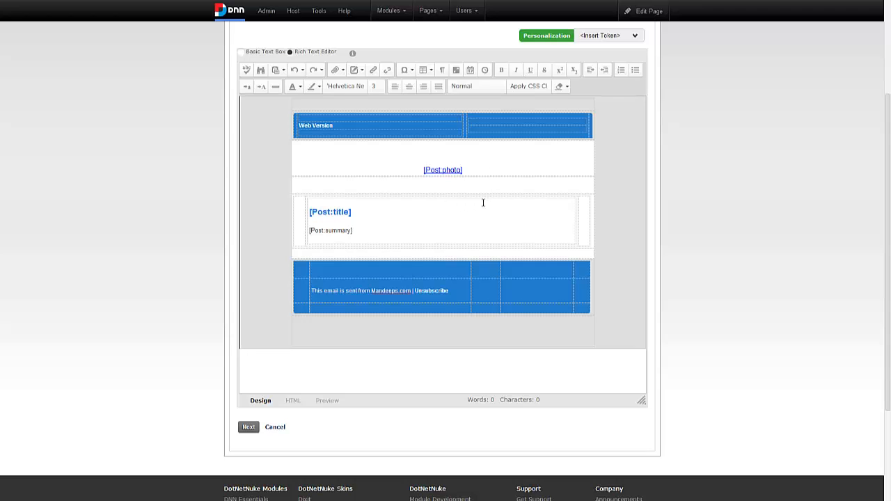
pyautogui.moveTo(356, 213)
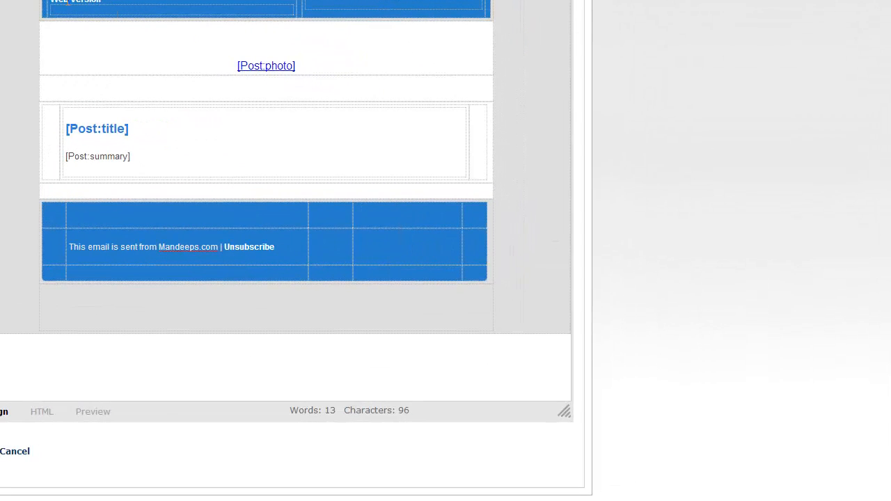
pyautogui.click(132, 128)
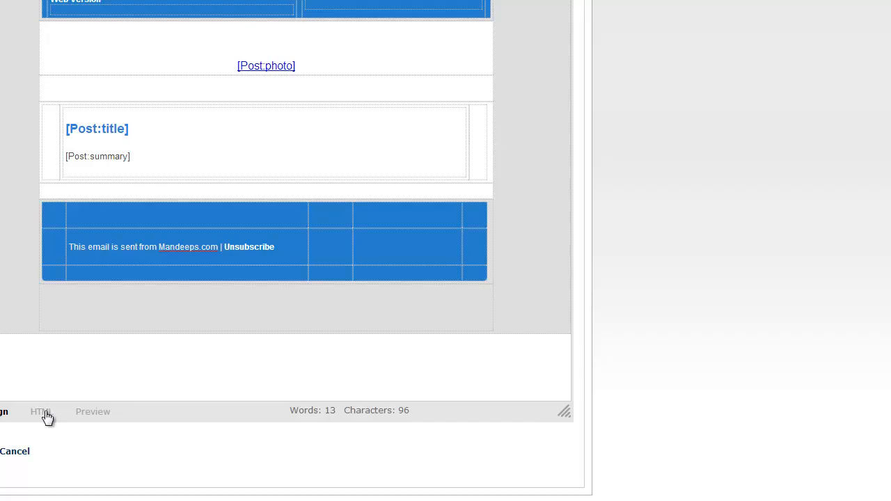
# Step: Review the email's HTML source, select it all, and continue to Recipients
pyautogui.click(40, 411)
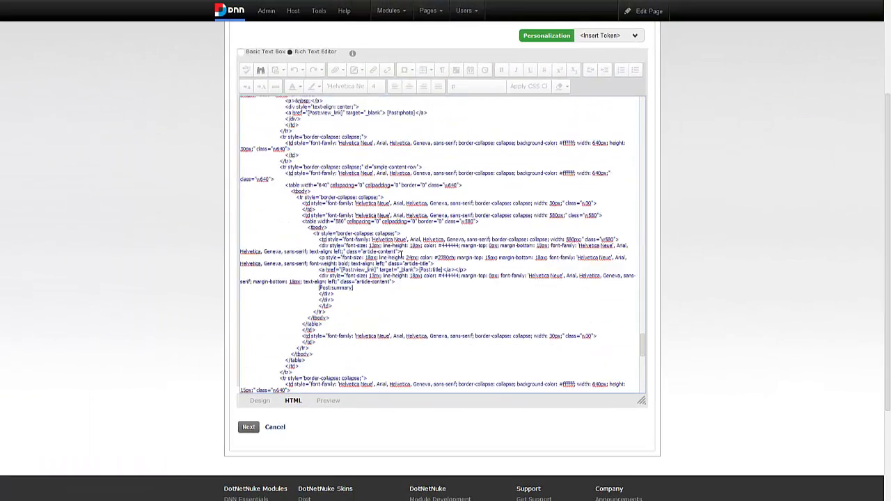
pyautogui.scroll(3)
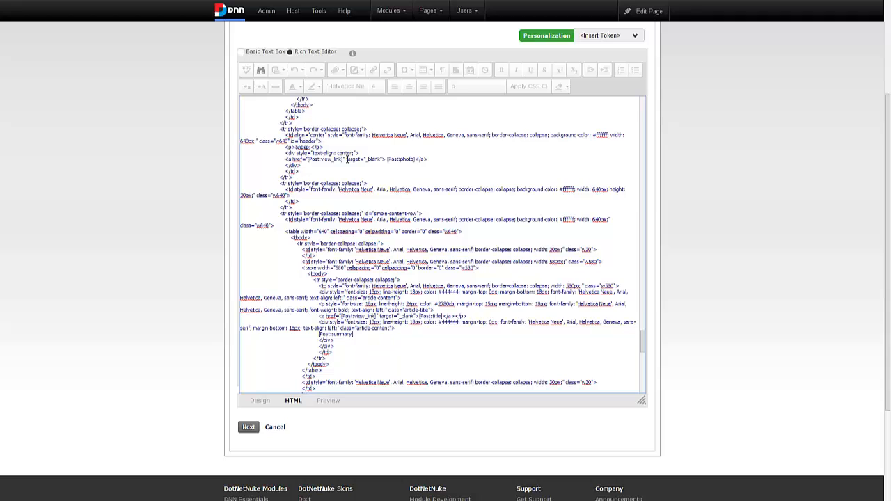
pyautogui.doubleClick(322, 160)
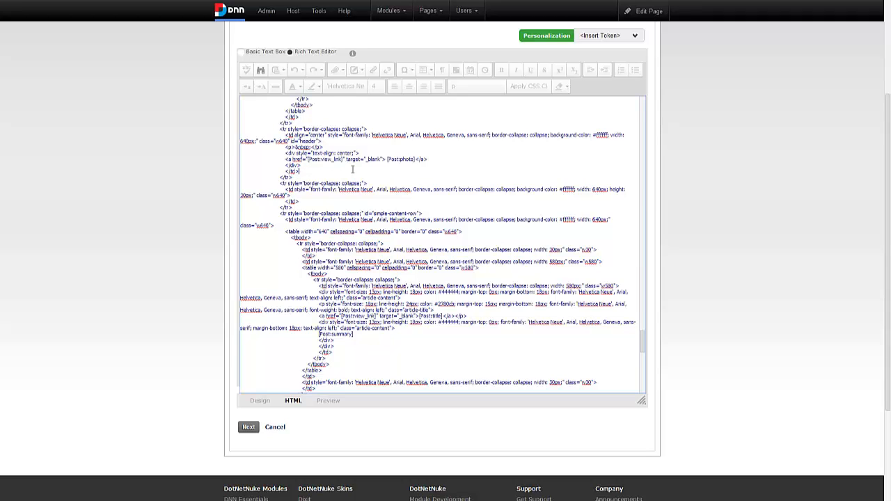
pyautogui.press('ctrl+a')
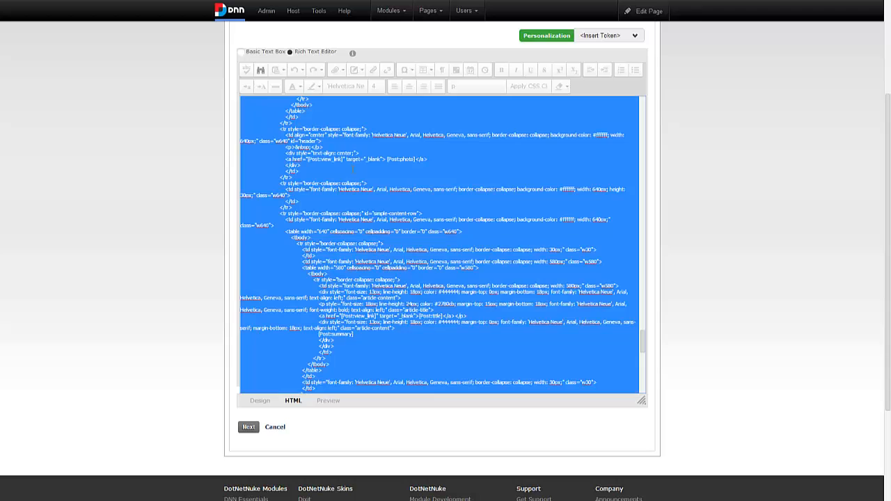
pyautogui.scroll(-3)
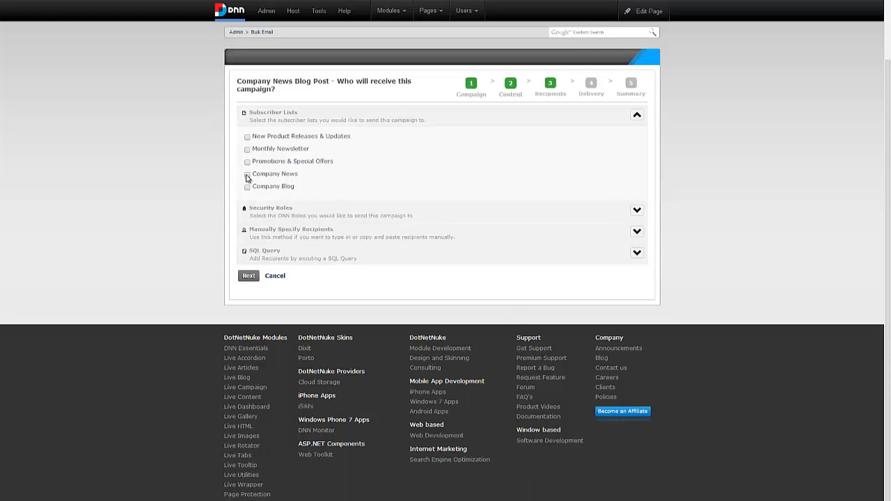
# Step: Choose the Company News subscriber list as recipients and continue to Delivery
pyautogui.click(247, 174)
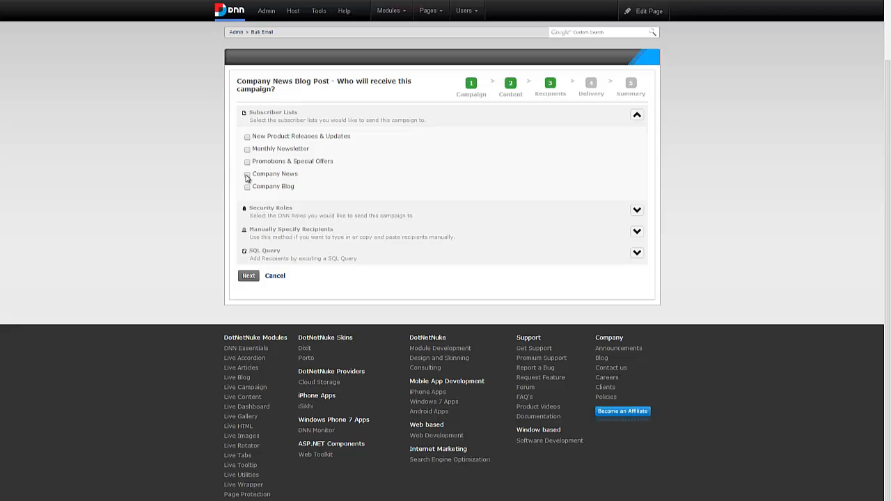
pyautogui.click(247, 174)
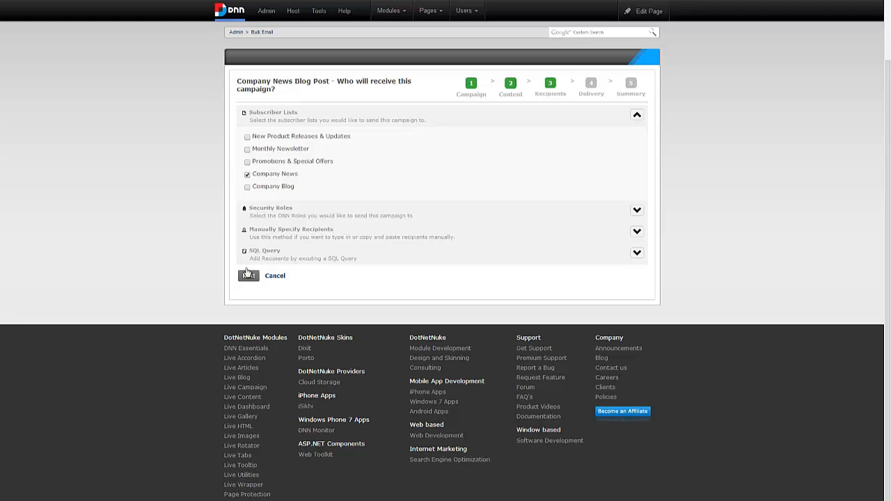
pyautogui.click(248, 276)
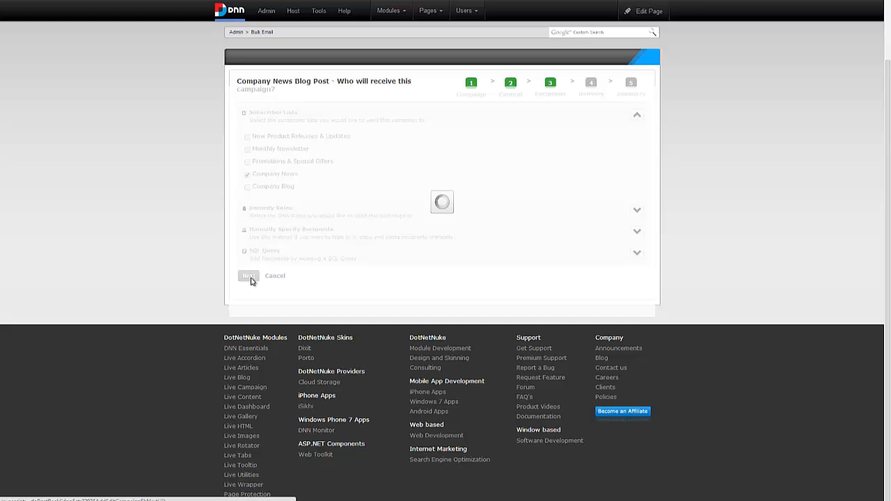
pyautogui.click(248, 275)
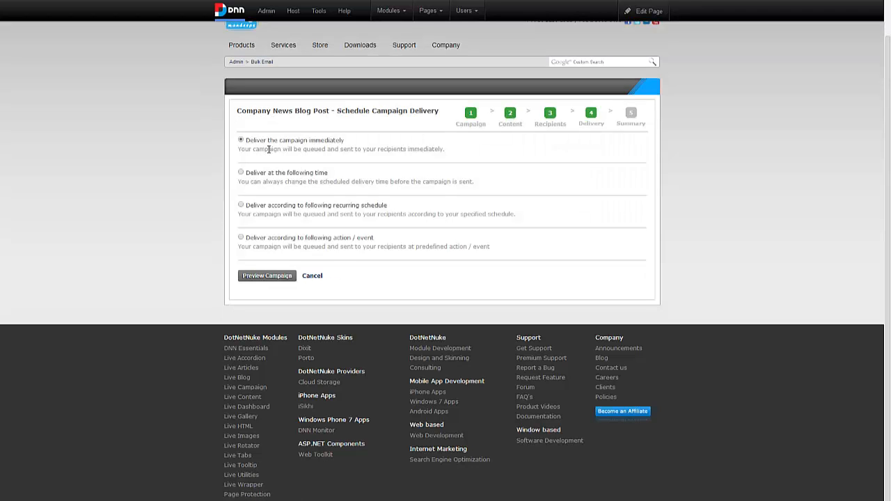
pyautogui.moveTo(291, 239)
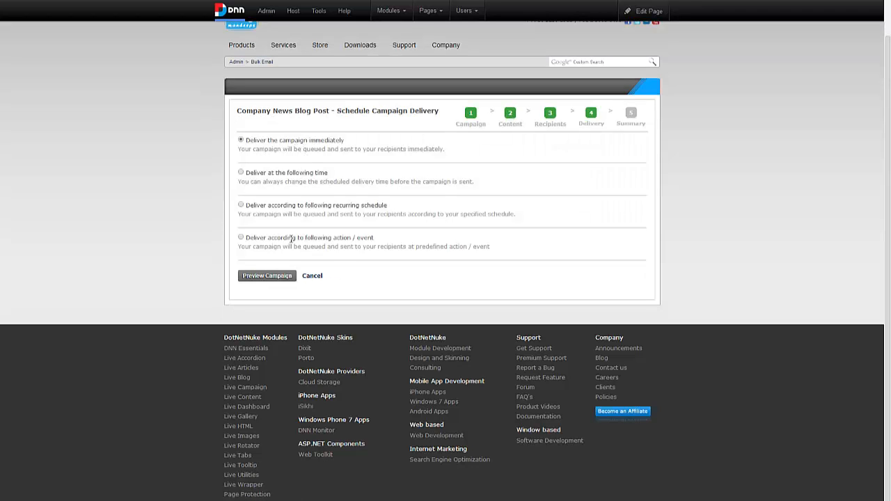
# Step: Set delivery to 'When a new blog post is published' and proceed to the Summary
pyautogui.click(267, 276)
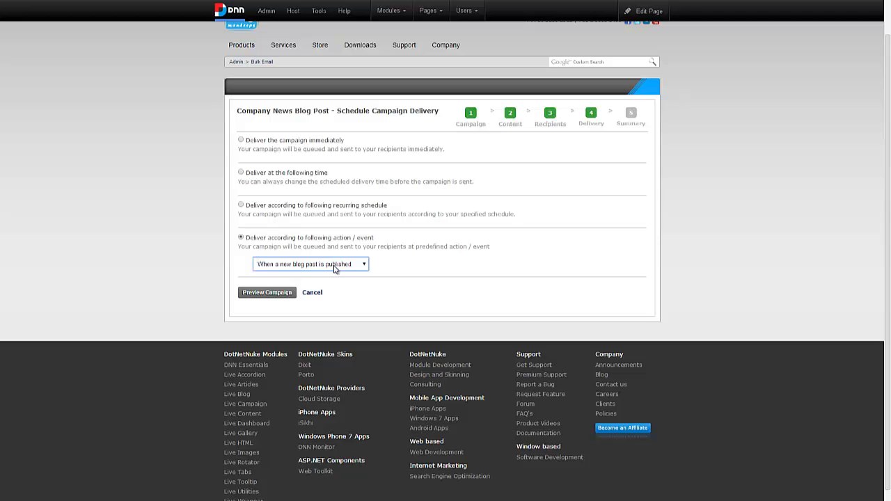
pyautogui.click(267, 292)
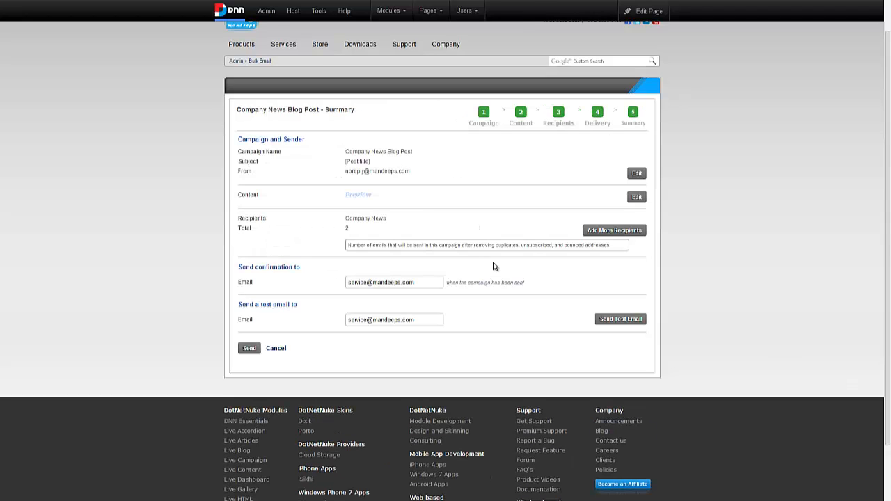
pyautogui.moveTo(408, 220)
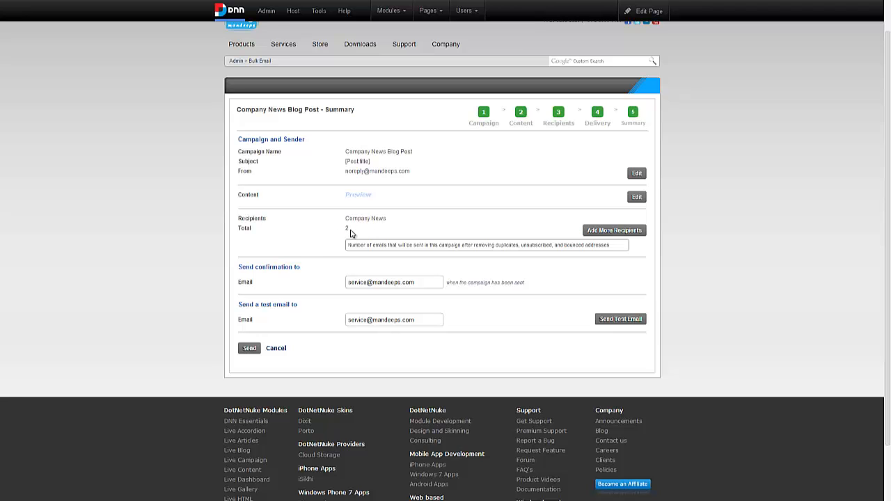
pyautogui.moveTo(348, 234)
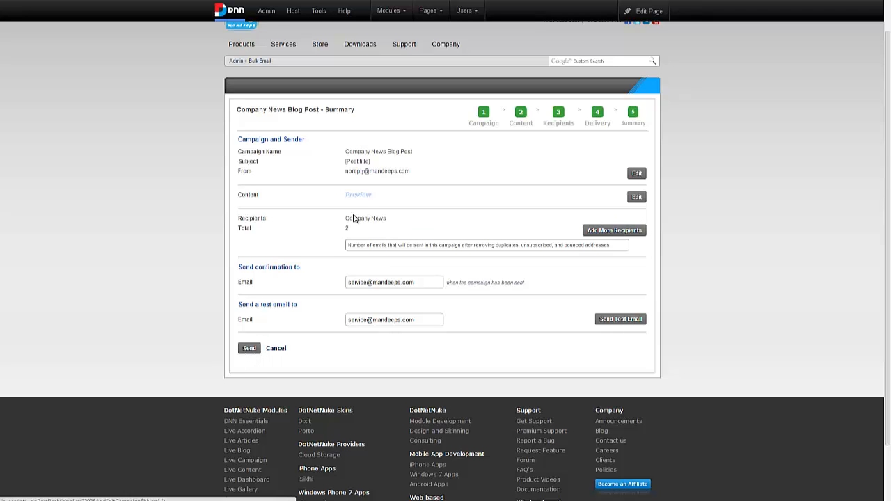
# Step: Preview the blog-post email content, then send the Company News Blog Post campaign
pyautogui.click(358, 194)
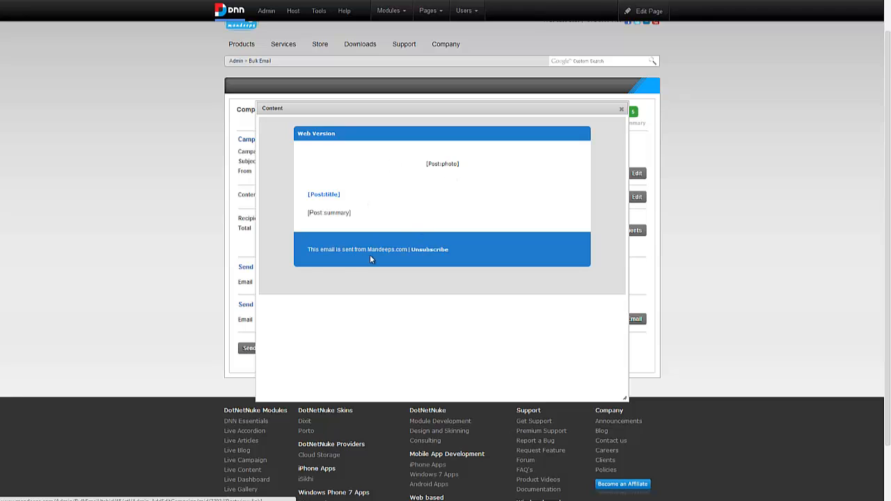
pyautogui.moveTo(428, 170)
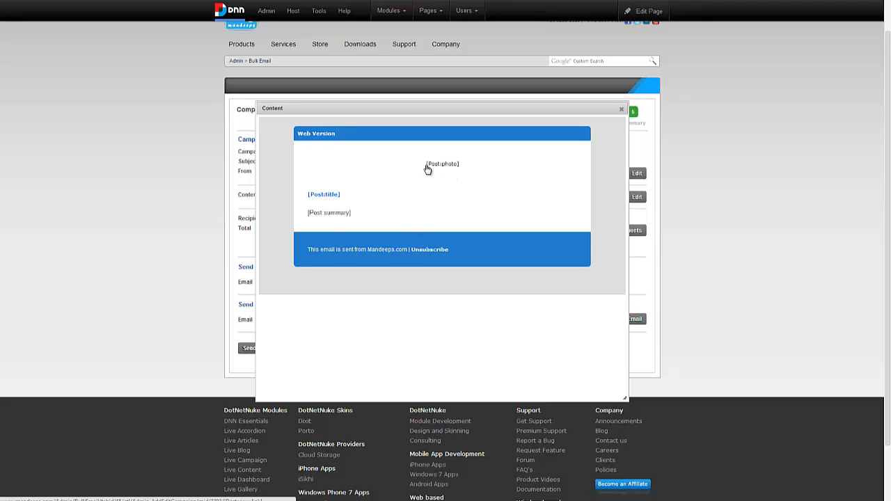
pyautogui.moveTo(572, 115)
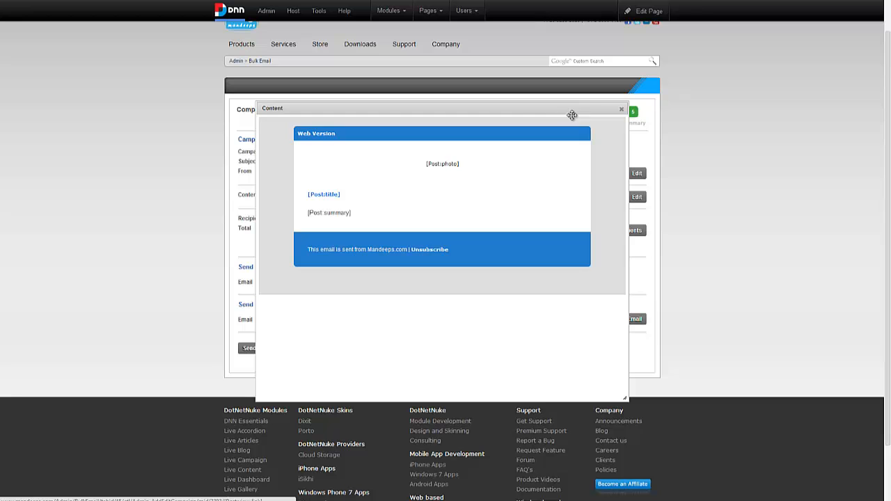
pyautogui.click(621, 110)
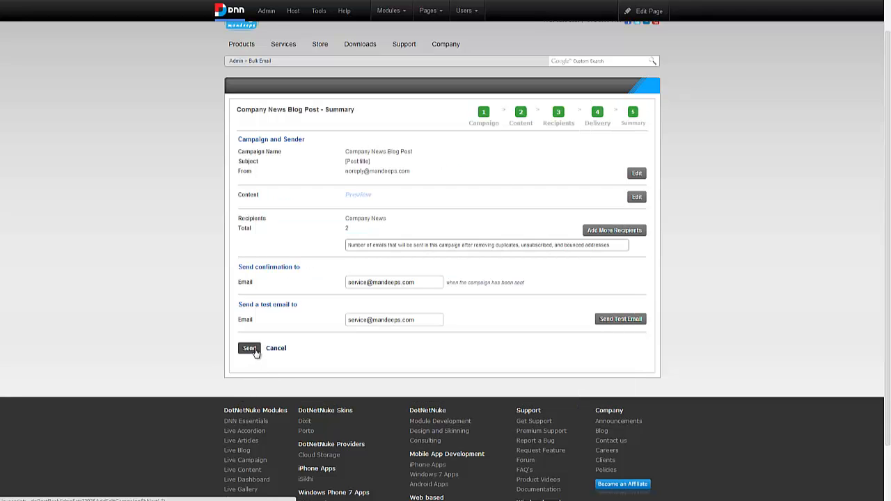
pyautogui.click(249, 348)
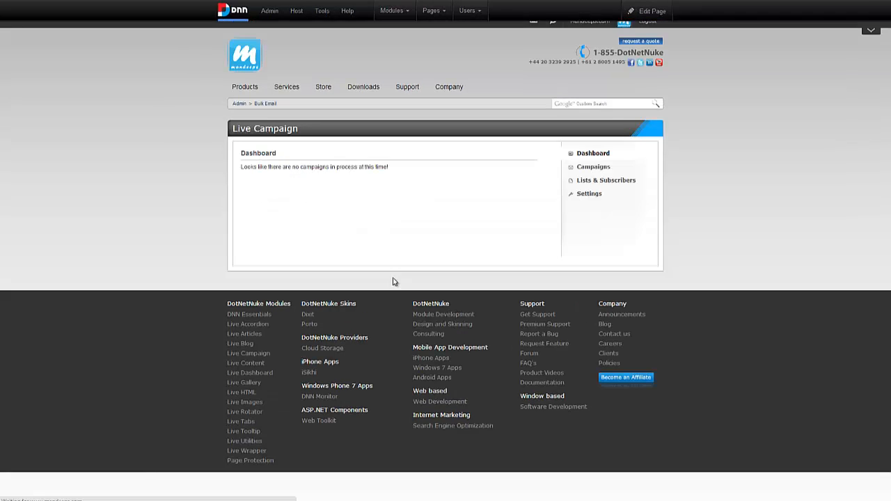
# Step: Show the Action / Events campaigns, listing Company News Blog Post as triggered by new blog posts
pyautogui.click(593, 167)
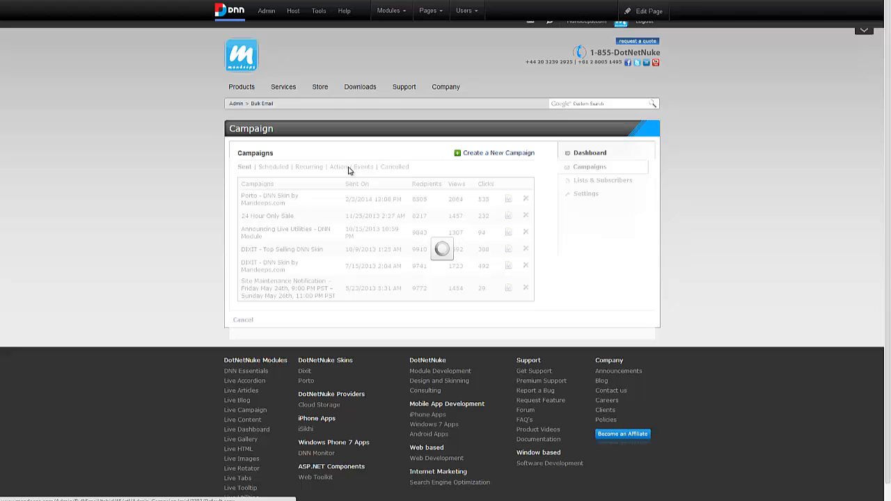
pyautogui.click(354, 167)
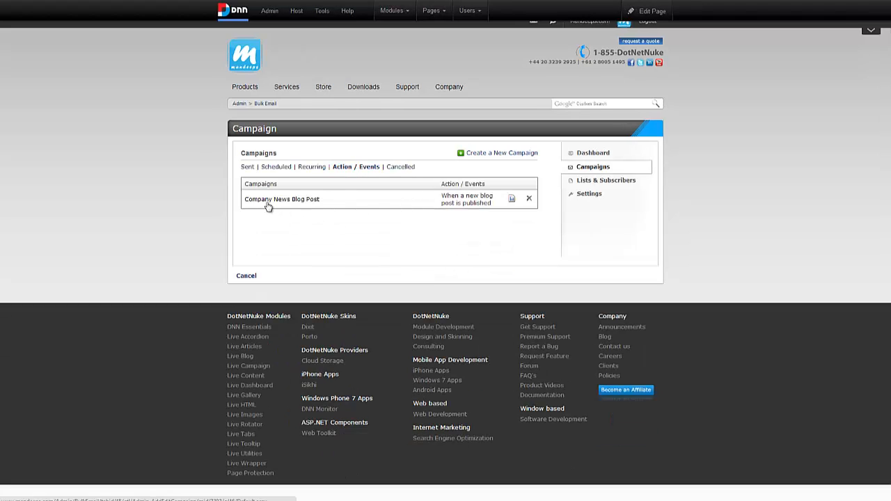
pyautogui.moveTo(318, 205)
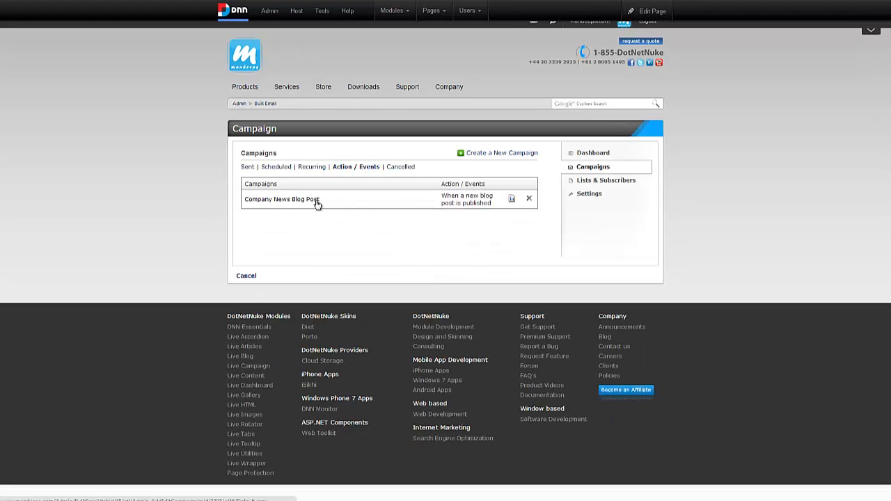
pyautogui.moveTo(393, 206)
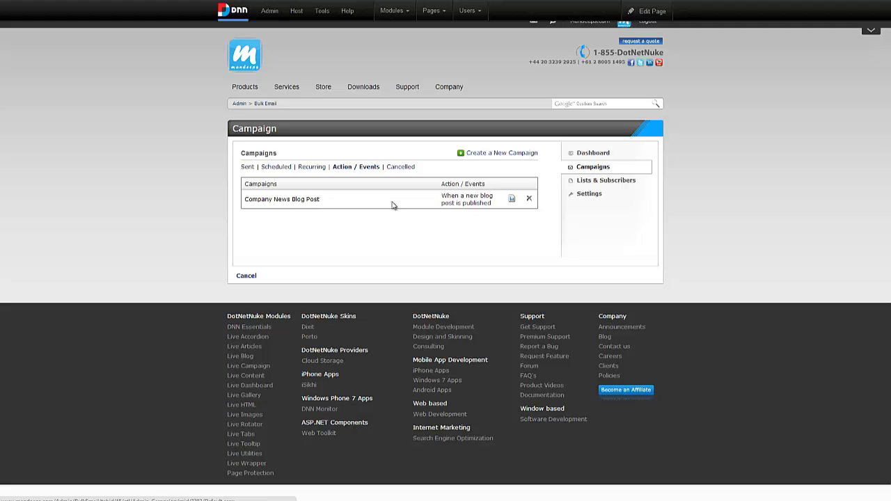
pyautogui.moveTo(467, 215)
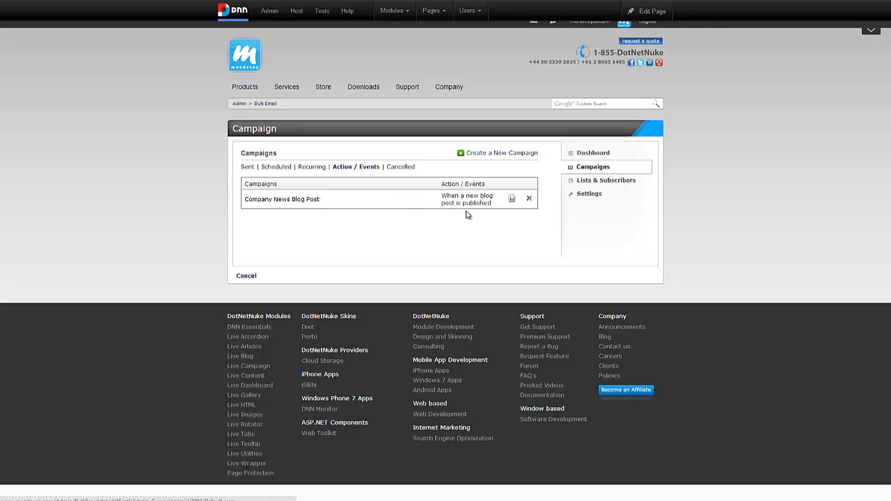
pyautogui.moveTo(479, 232)
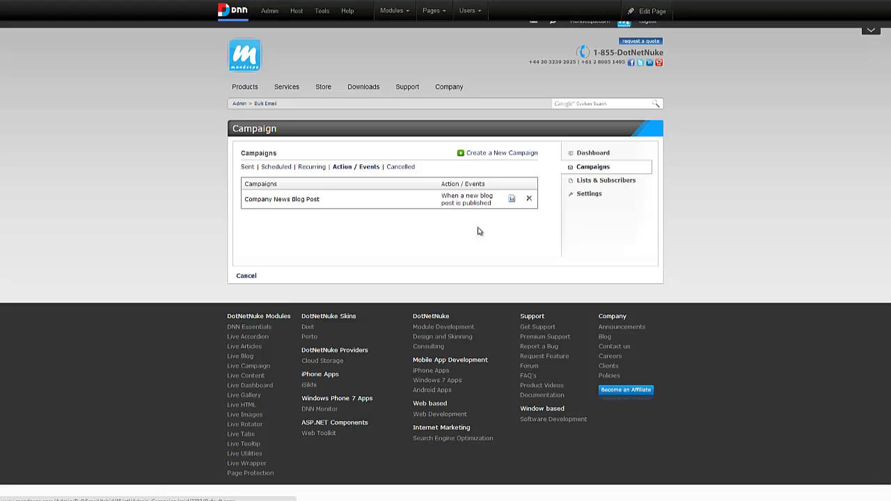
pyautogui.moveTo(466, 228)
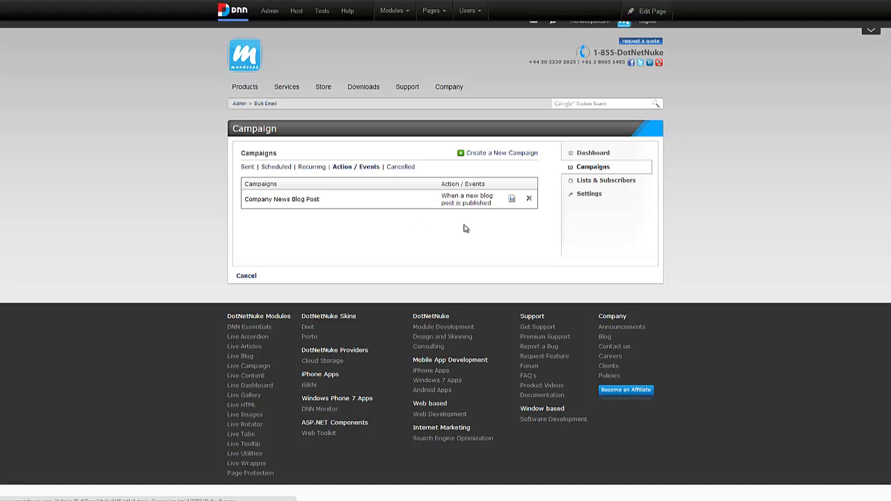
pyautogui.moveTo(388, 207)
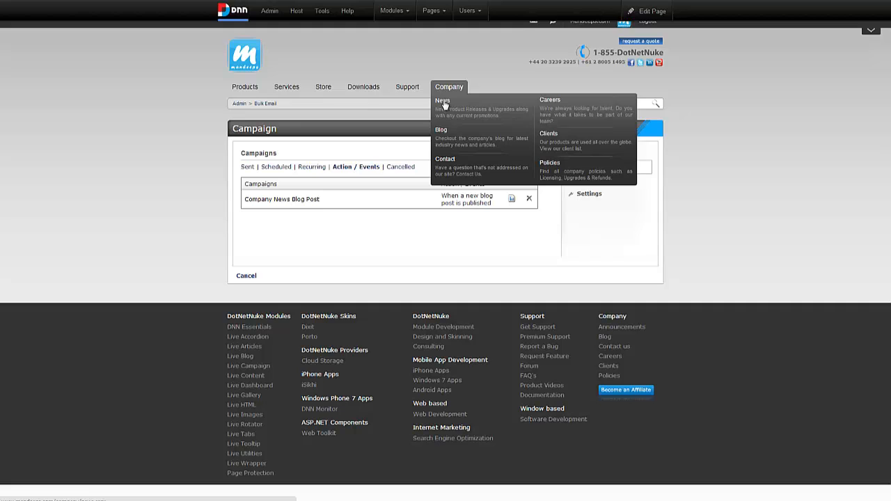
# Step: Go to the Company > News blog page and put it into edit mode
pyautogui.click(443, 101)
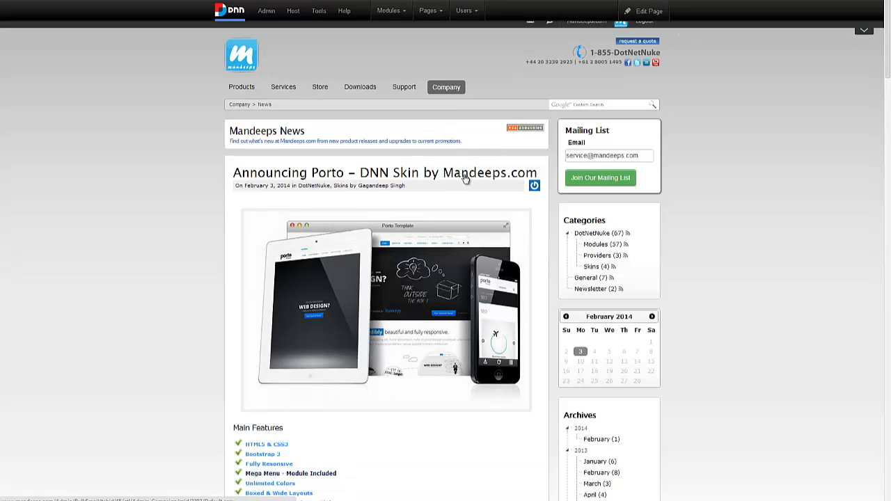
pyautogui.click(646, 11)
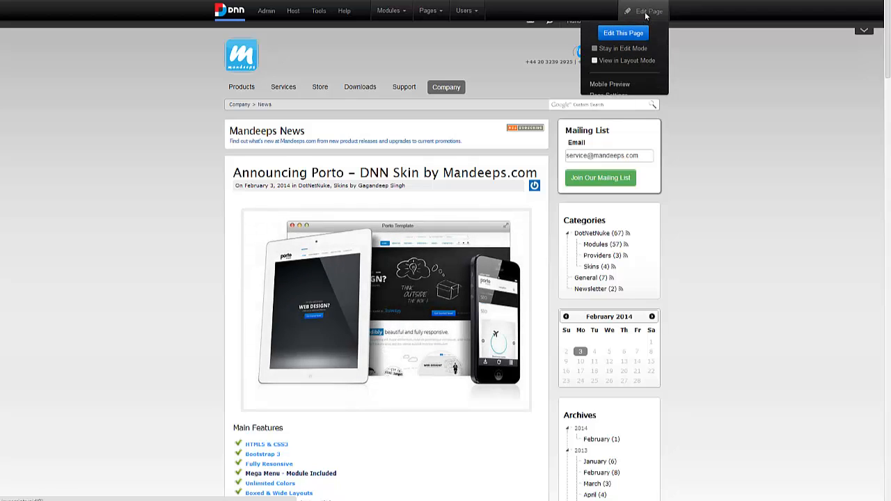
pyautogui.click(623, 33)
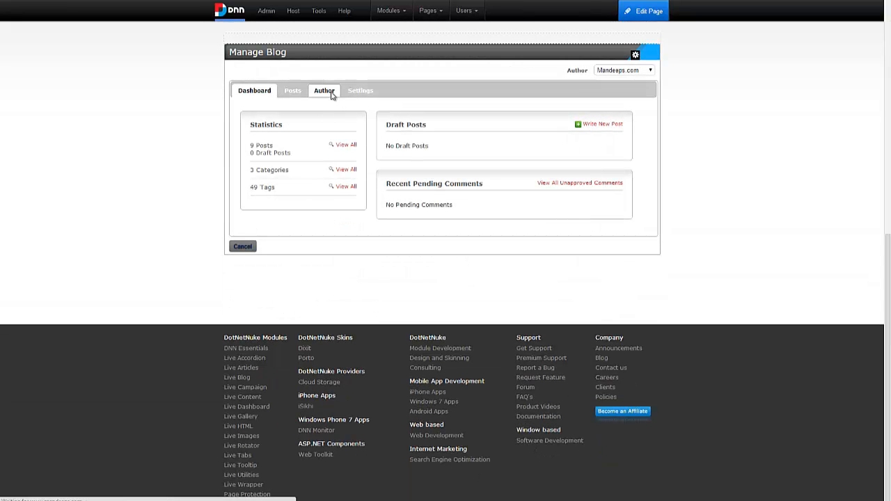
# Step: In the author's posting settings, enable Send Email w/Live Campaign
pyautogui.click(324, 90)
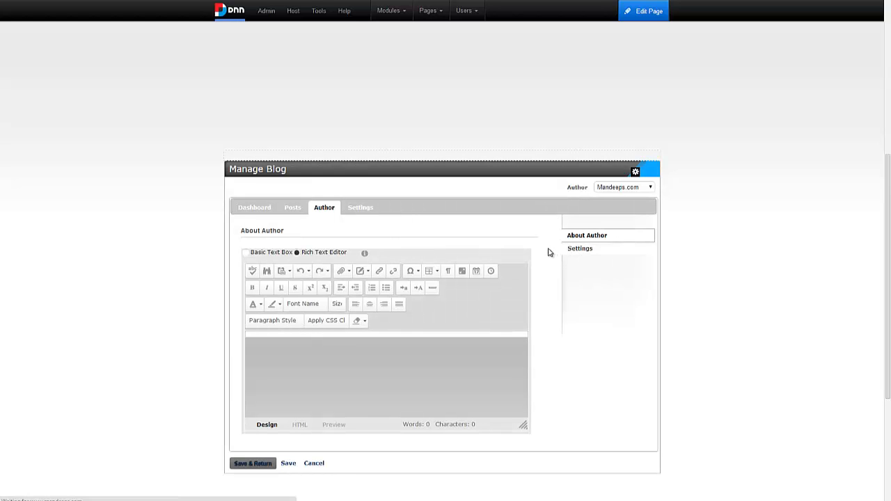
pyautogui.click(580, 249)
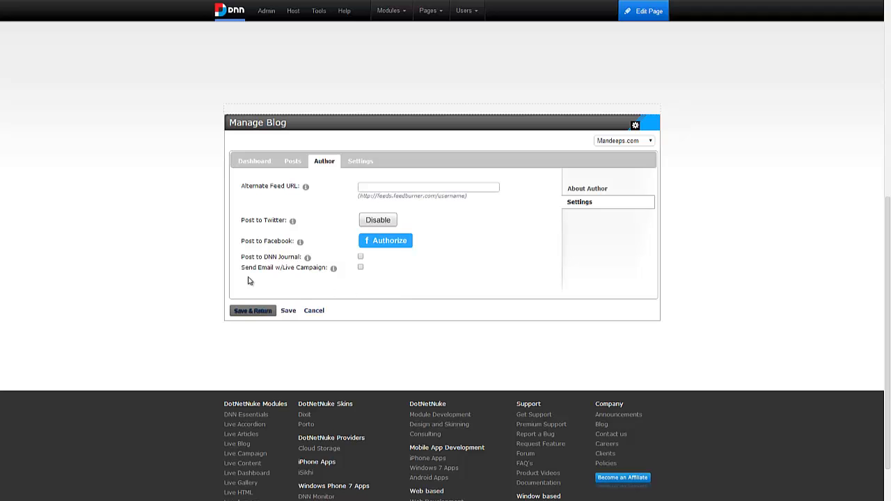
pyautogui.moveTo(303, 273)
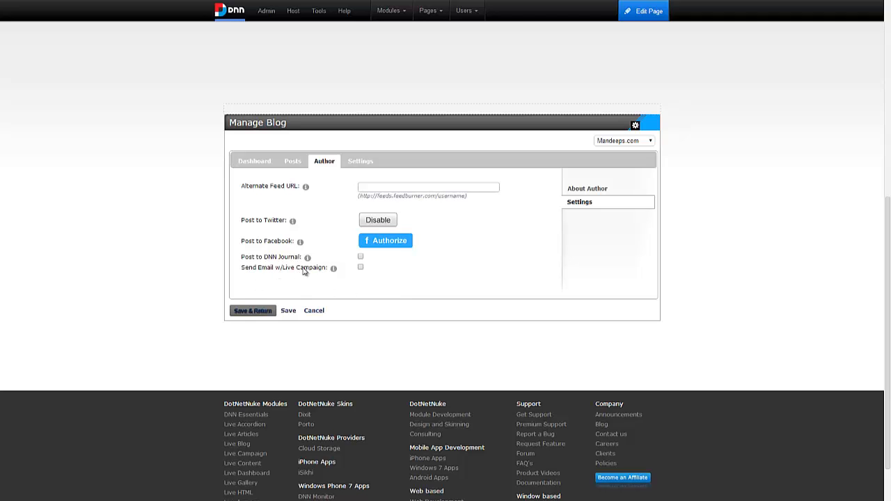
pyautogui.click(361, 267)
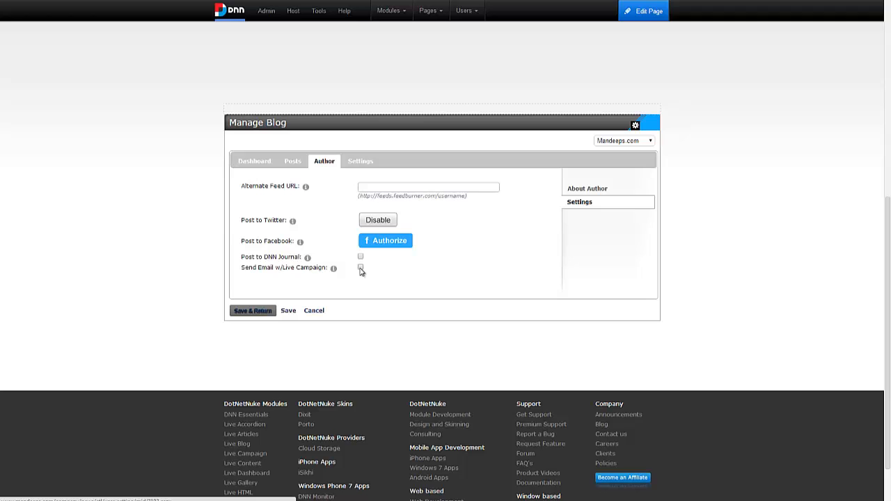
pyautogui.click(361, 270)
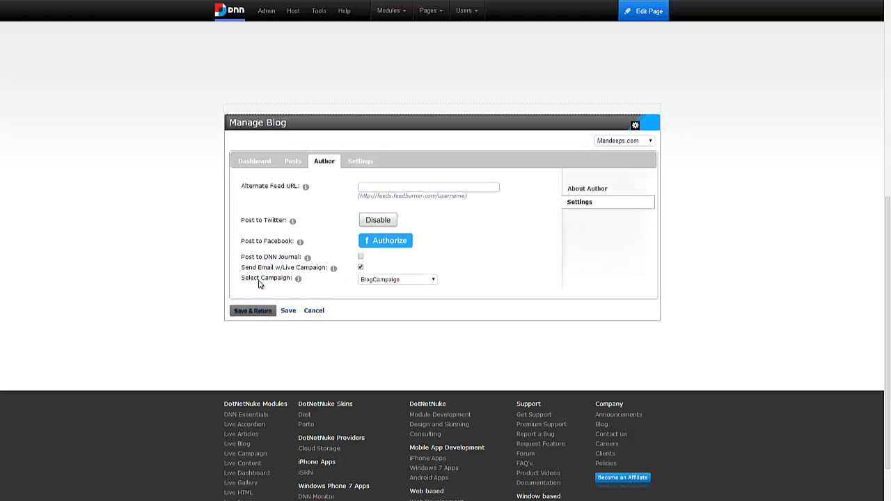
pyautogui.moveTo(406, 282)
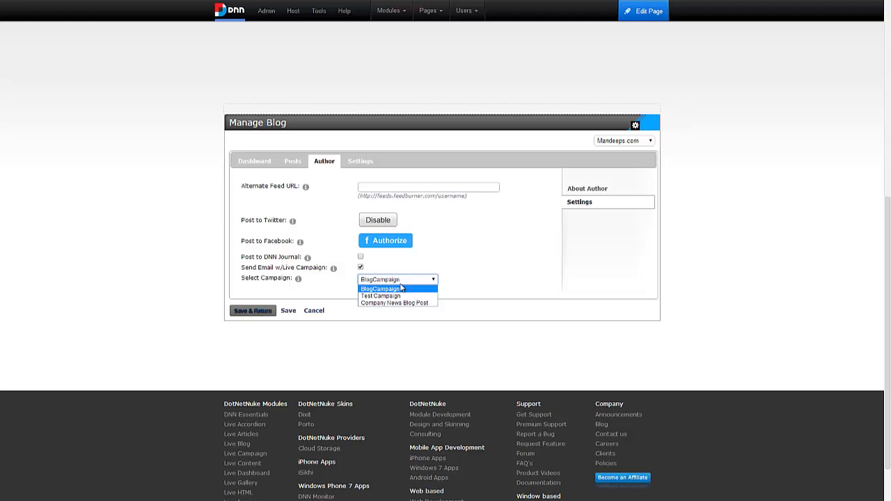
pyautogui.moveTo(384, 296)
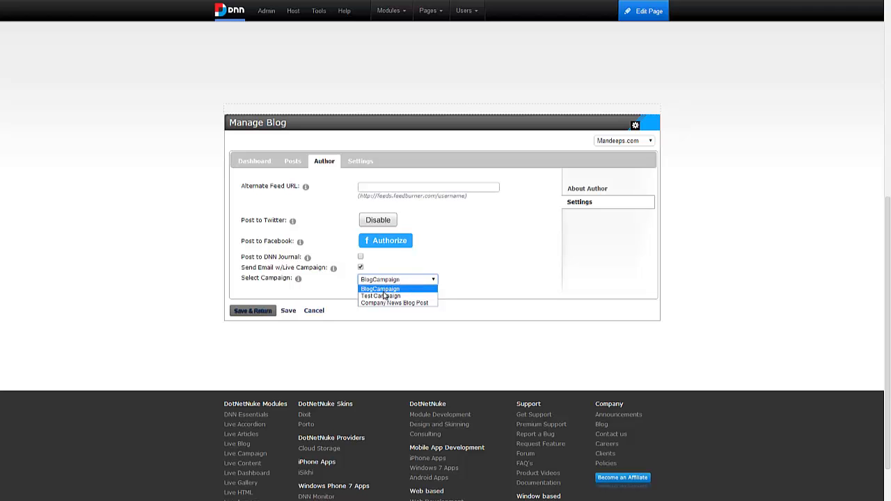
pyautogui.moveTo(378, 295)
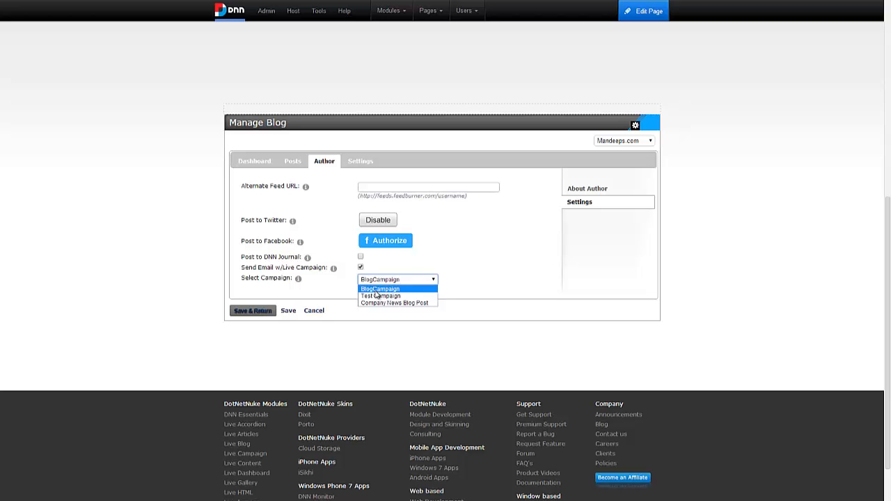
pyautogui.moveTo(379, 295)
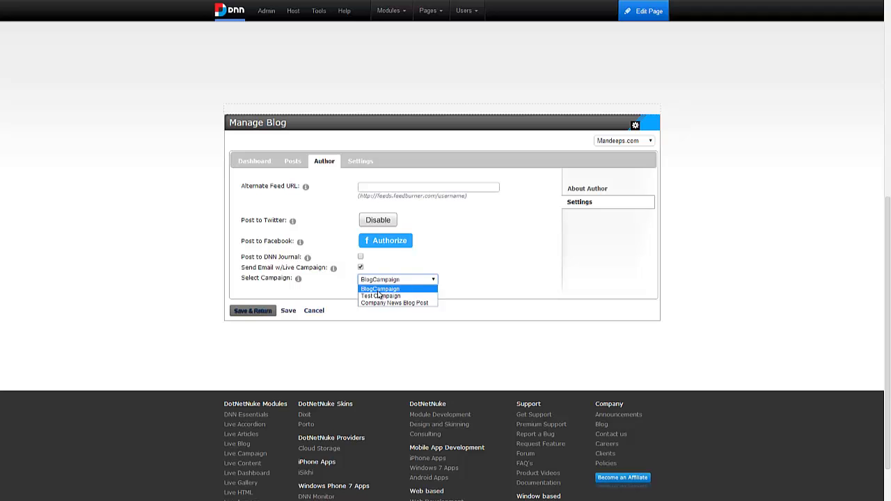
pyautogui.moveTo(395, 303)
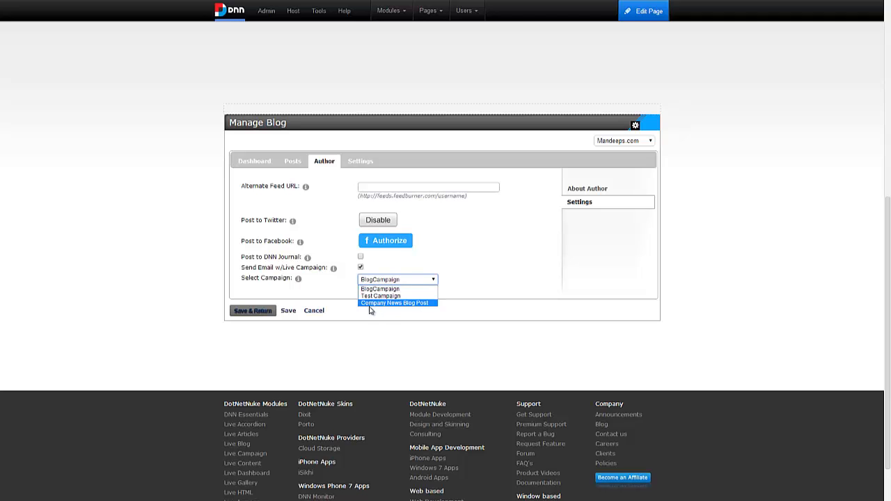
# Step: Select the Company News Blog Post campaign and save the author settings, returning to News
pyautogui.click(396, 303)
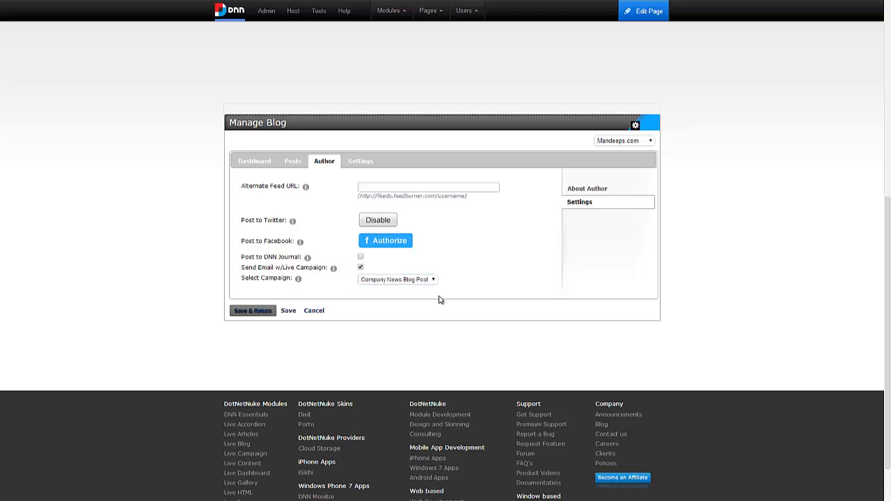
pyautogui.moveTo(345, 312)
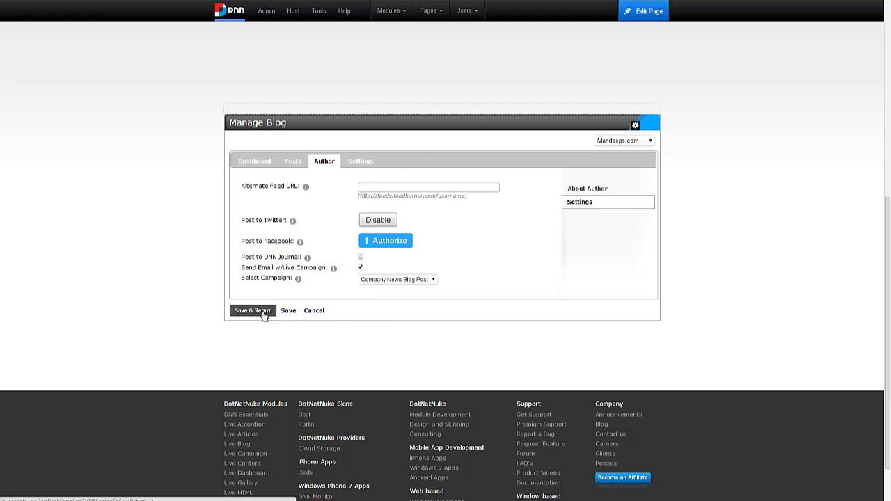
pyautogui.click(253, 311)
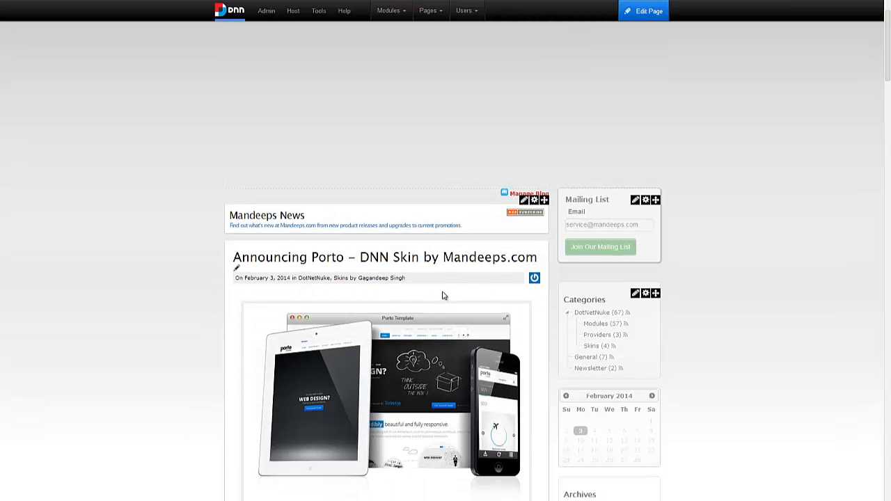
pyautogui.scroll(-3)
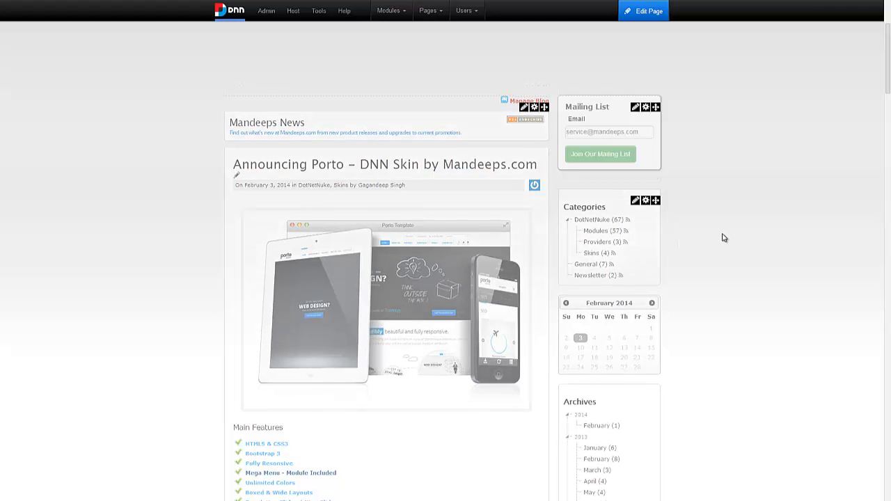
pyautogui.moveTo(780, 236)
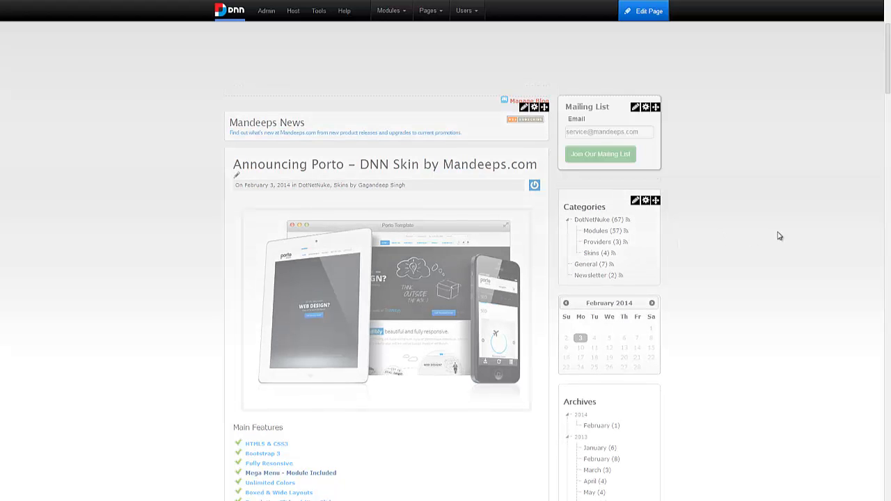